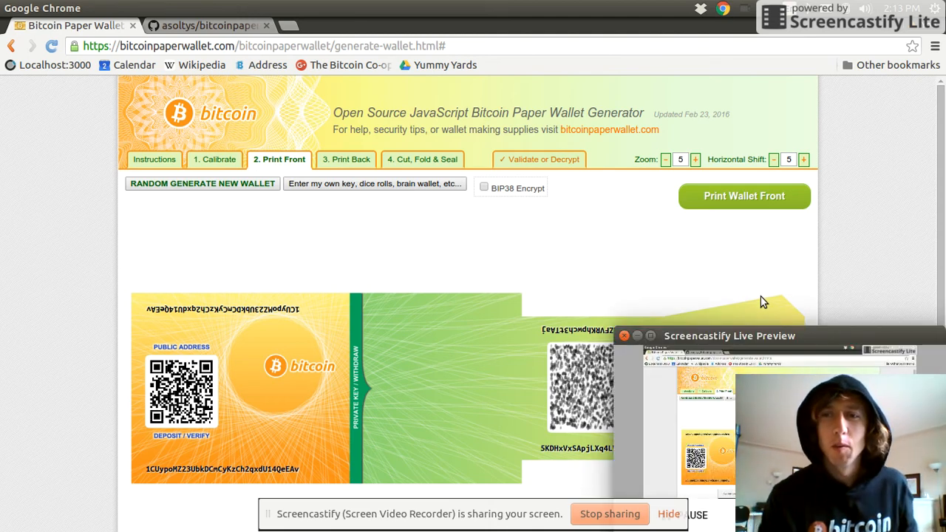
pyautogui.moveTo(790, 277)
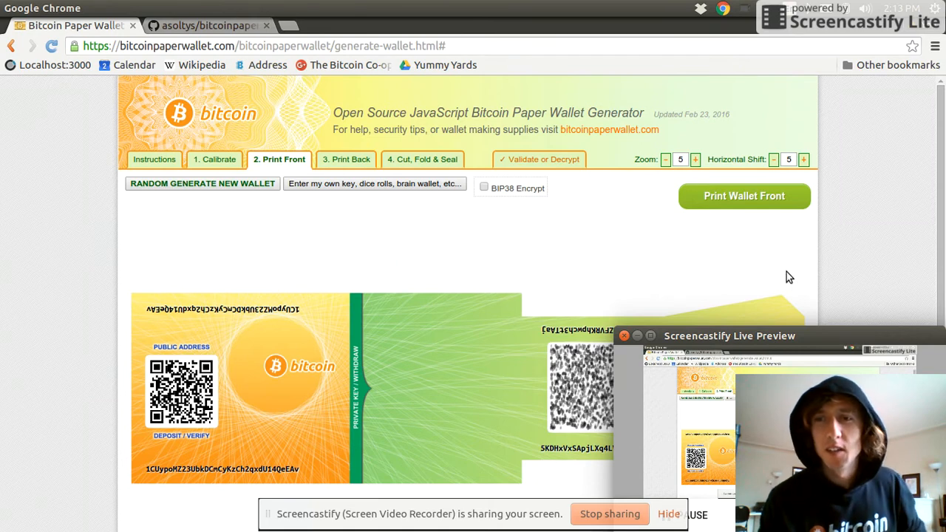
pyautogui.moveTo(687, 277)
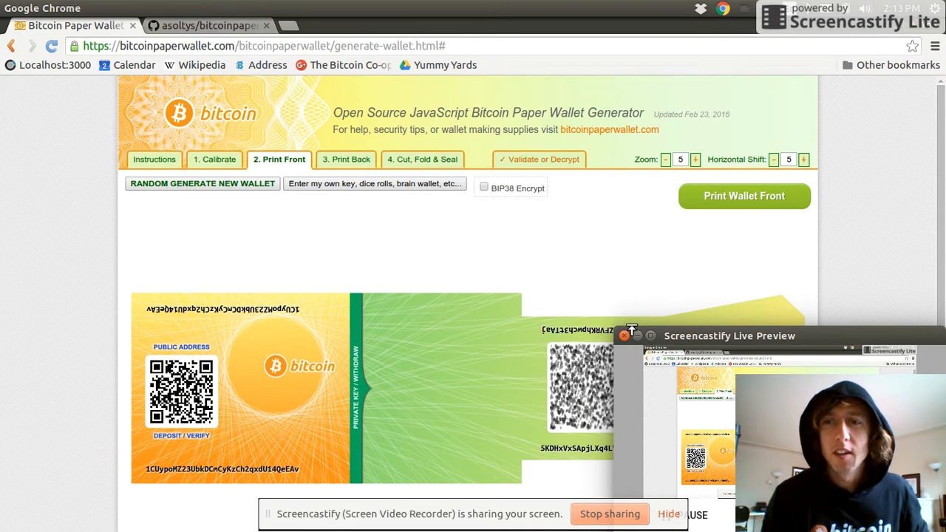
pyautogui.moveTo(672, 287)
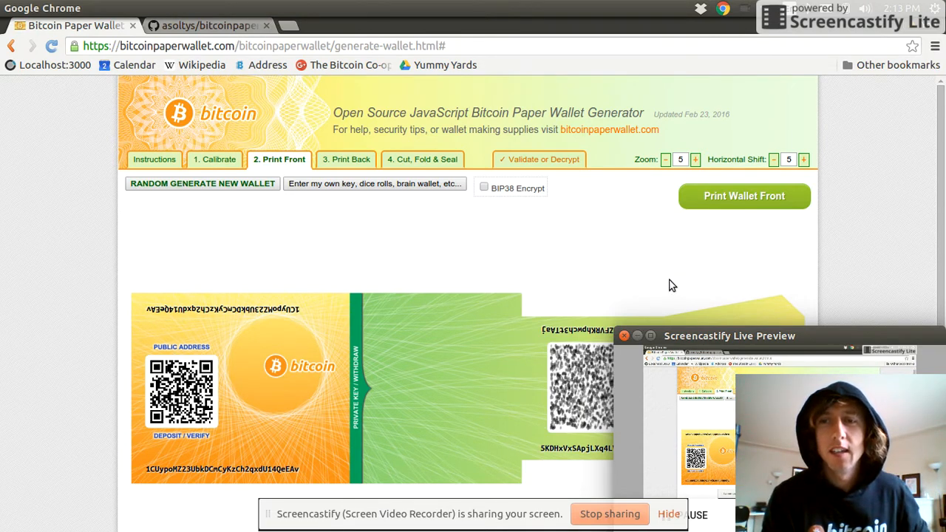
pyautogui.moveTo(633, 282)
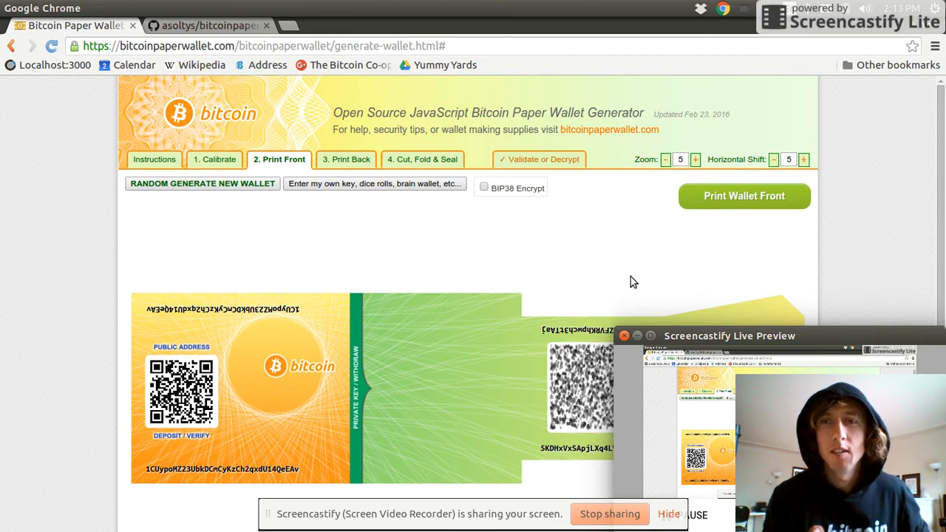
pyautogui.moveTo(559, 259)
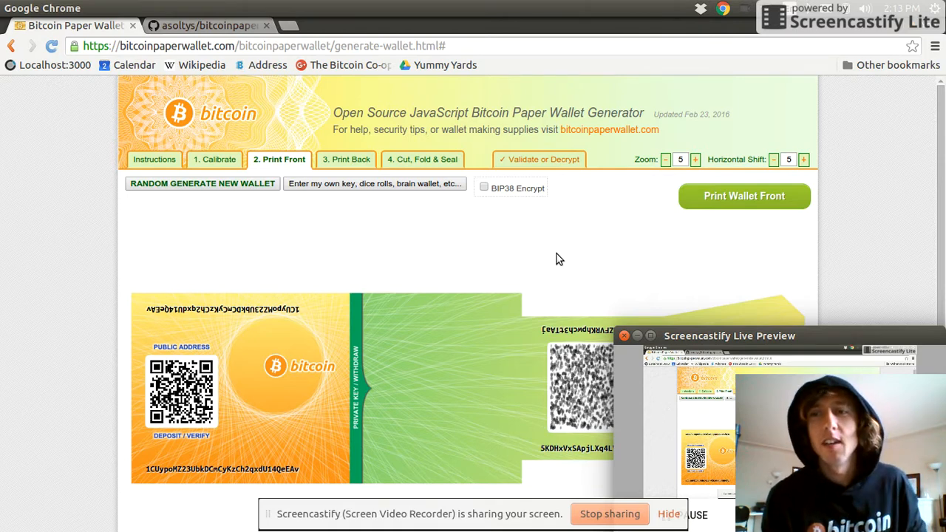
pyautogui.moveTo(576, 281)
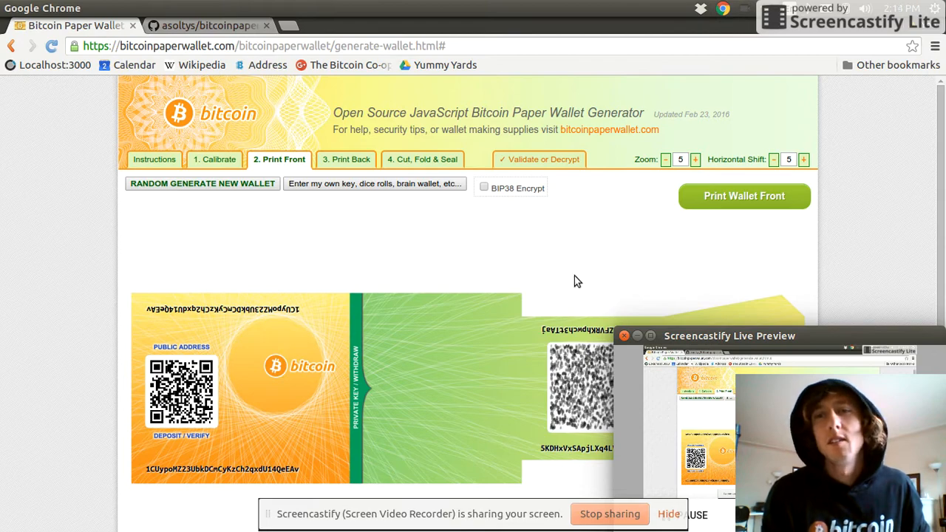
# Show the asoltys/bitcoinpaperwallet_combiner GitHub page with its README, then bring up a terminal.
pyautogui.click(624, 335)
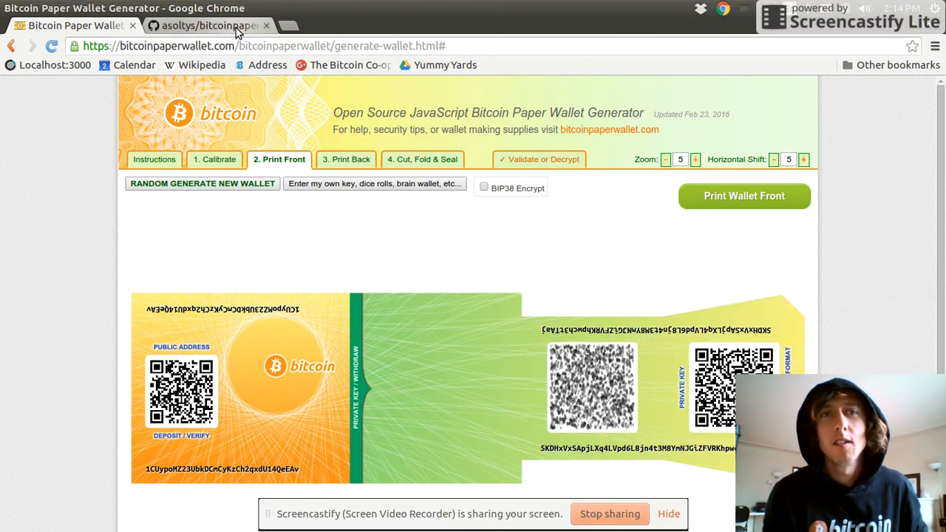
pyautogui.click(207, 25)
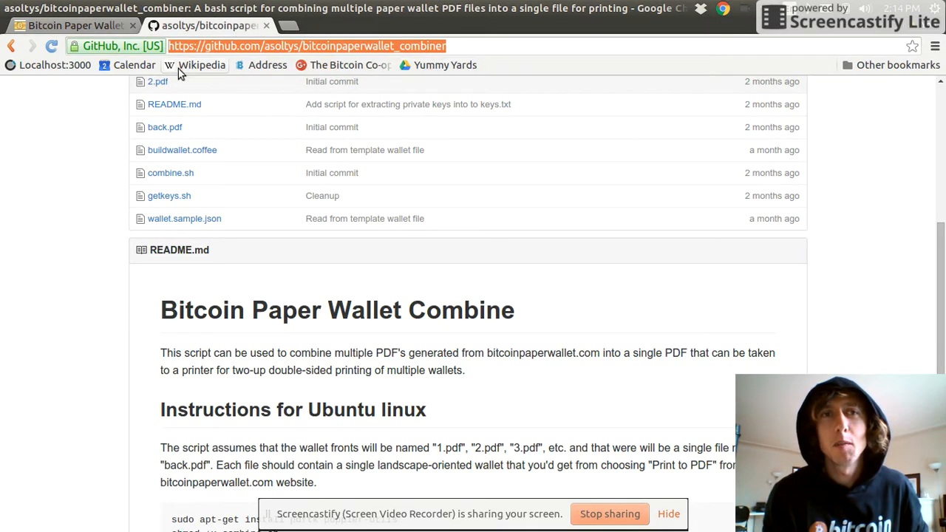
pyautogui.moveTo(286, 51)
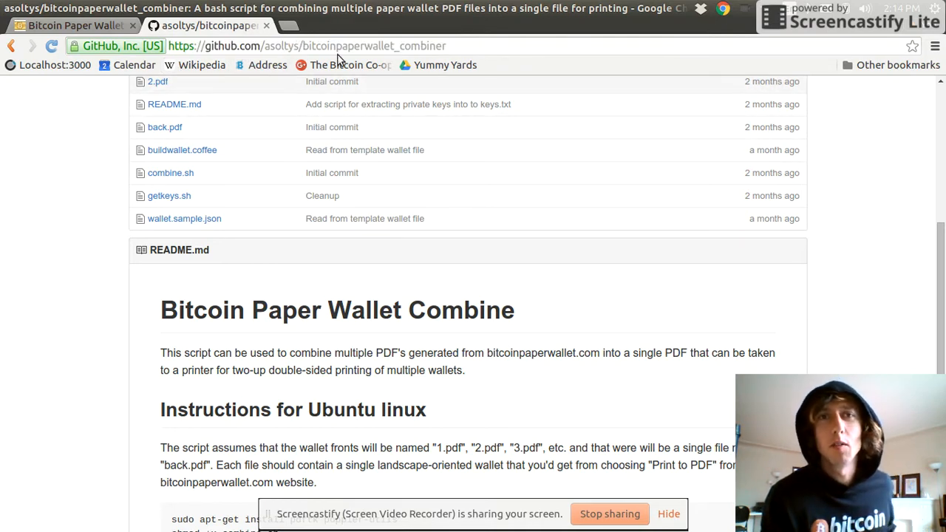
pyautogui.click(308, 44)
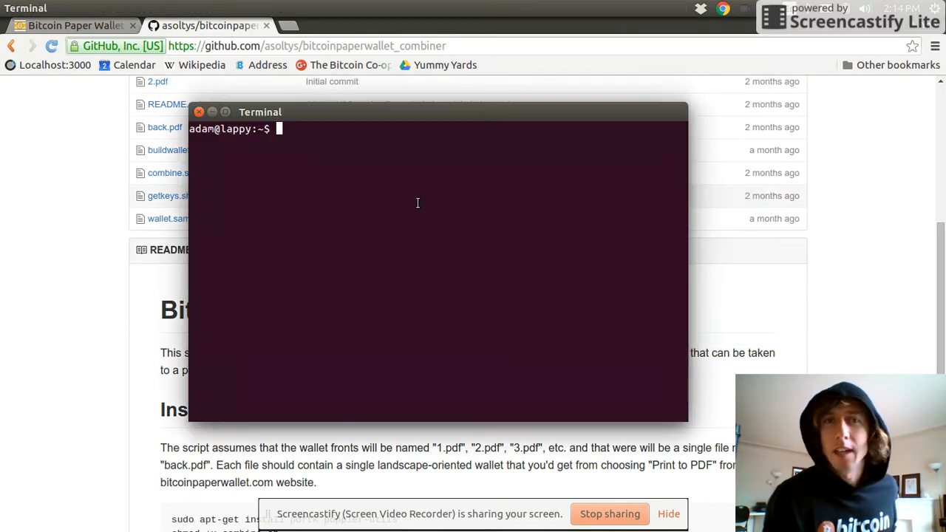
pyautogui.write('git')
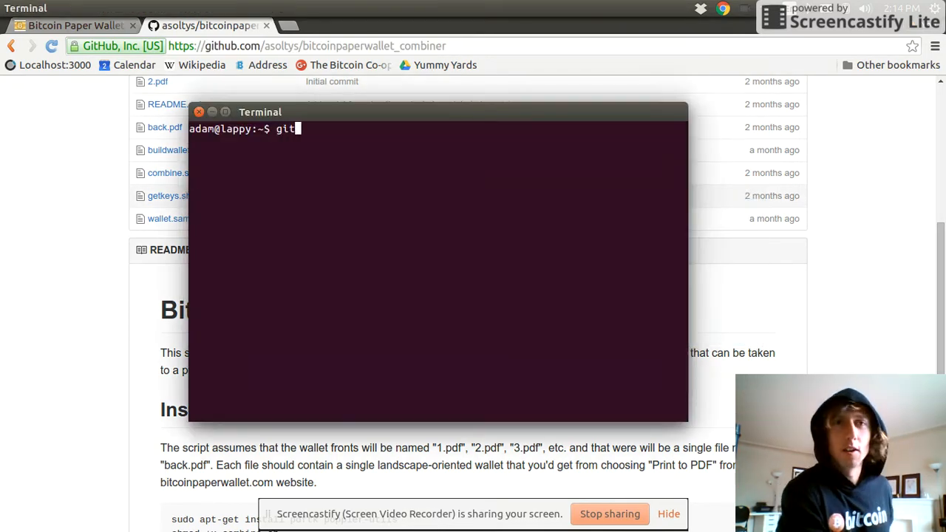
pyautogui.write('clone https://github.com/asoltys/bitcoinpaperwallet_combiner')
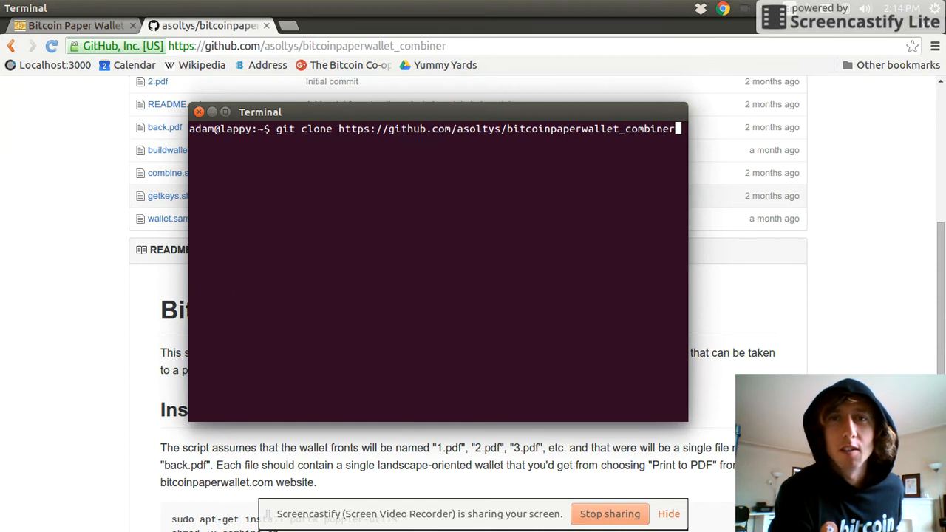
pyautogui.press('Return')
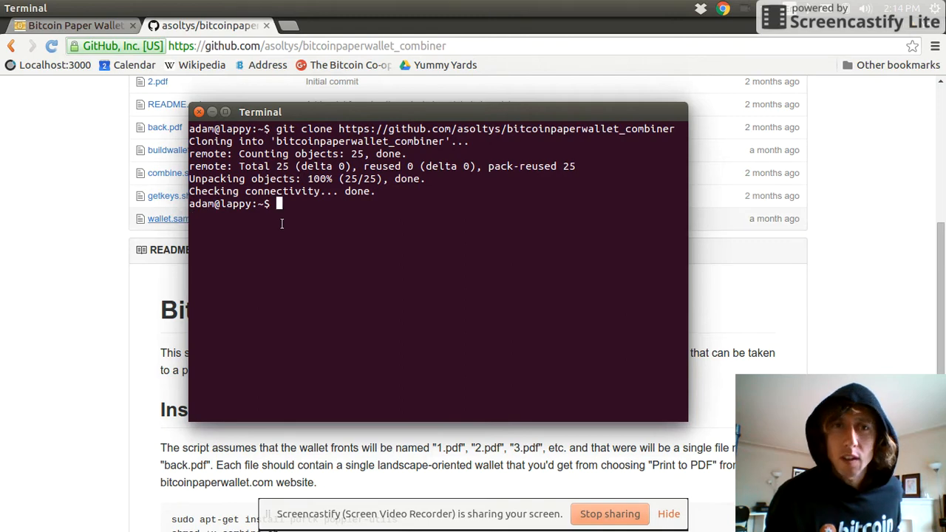
# Enter the bitcoinpaperwallet_combiner folder, list its files, and return to the wallet generator page.
pyautogui.write('c')
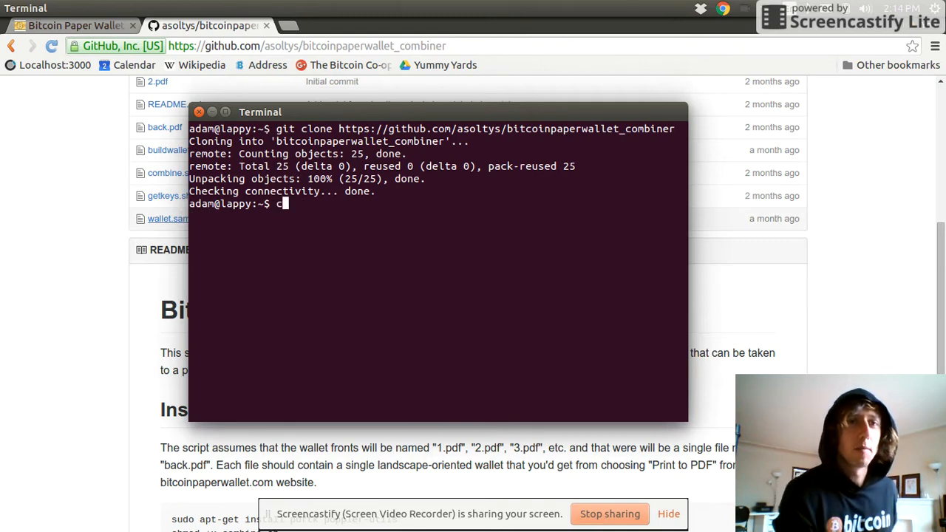
pyautogui.write('d bitcoin')
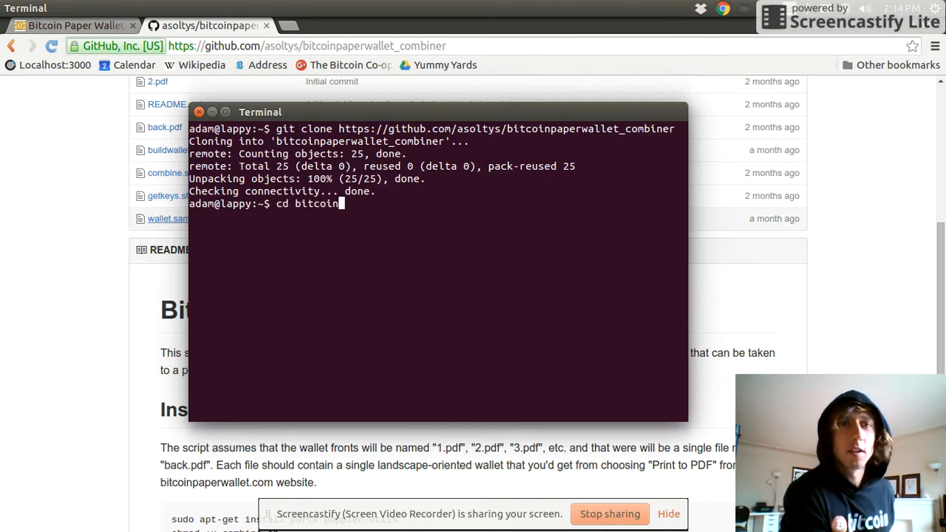
pyautogui.press('Return')
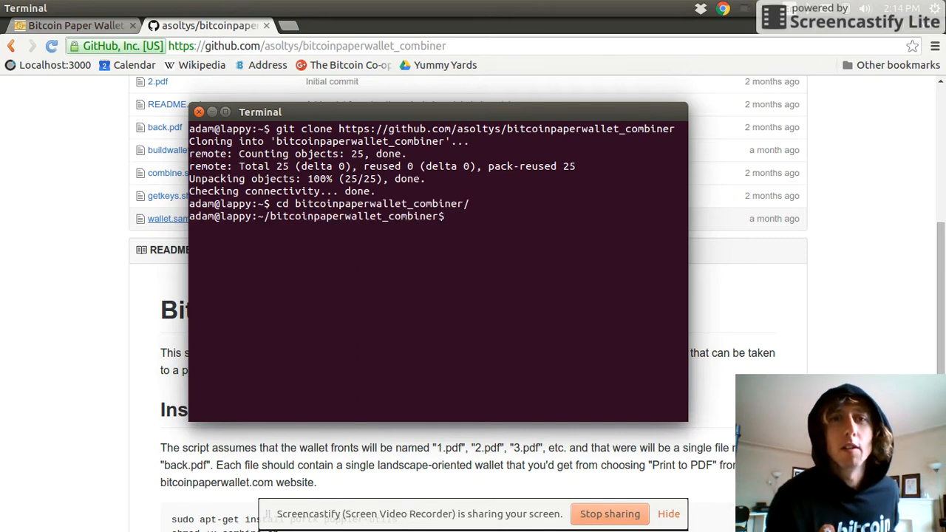
pyautogui.write('ls')
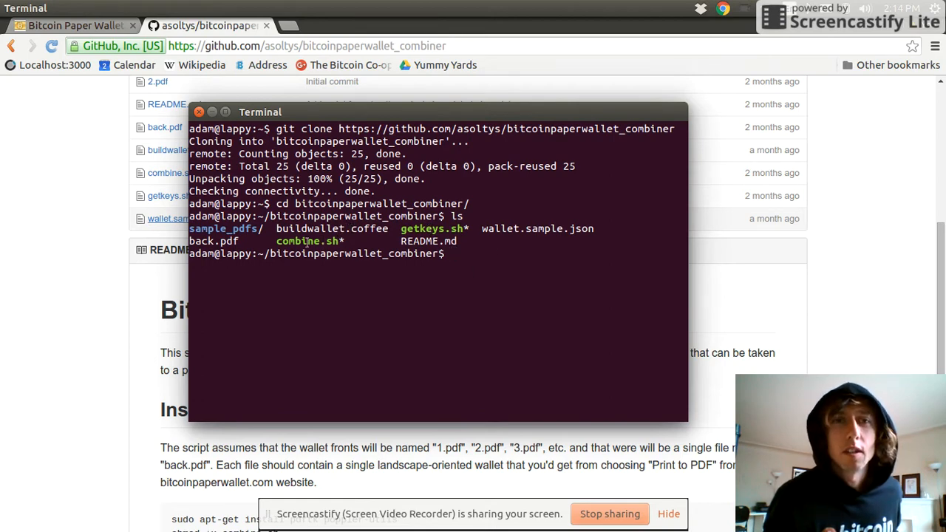
pyautogui.doubleClick(306, 241)
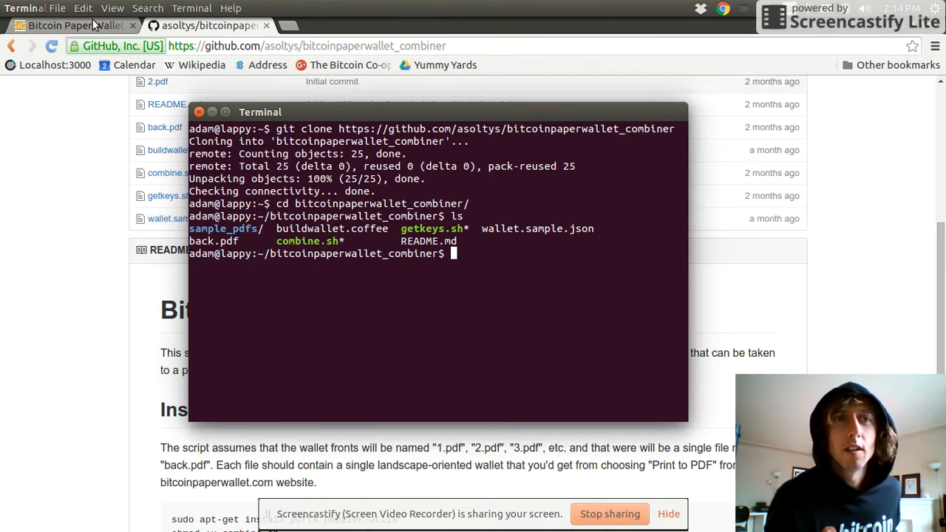
pyautogui.click(71, 26)
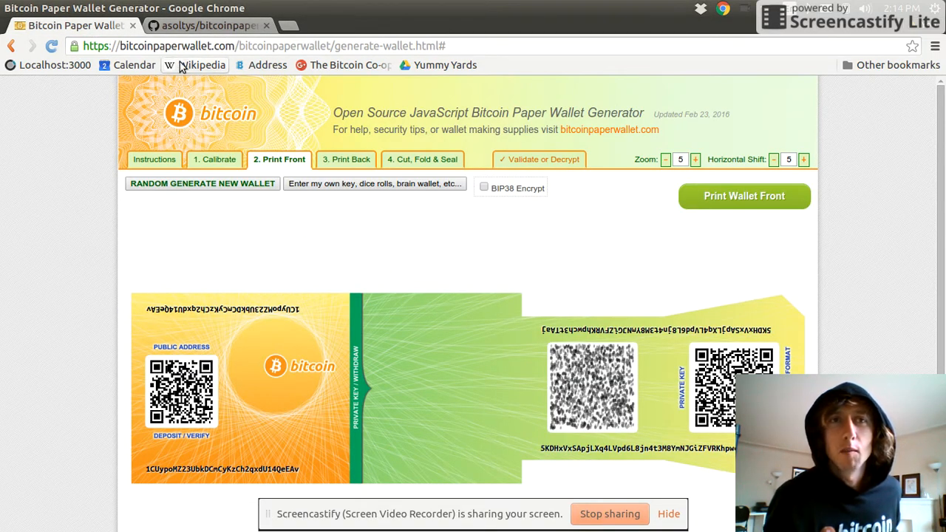
pyautogui.moveTo(405, 352)
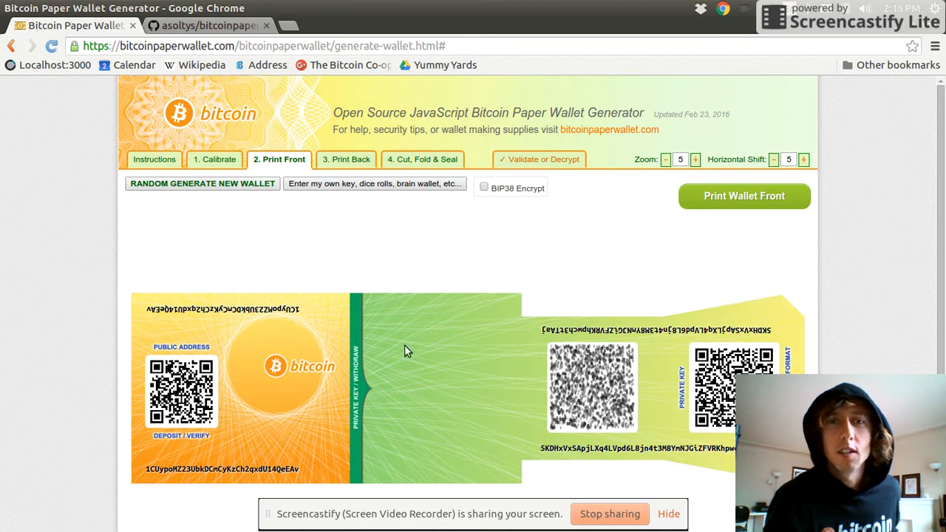
pyautogui.moveTo(505, 322)
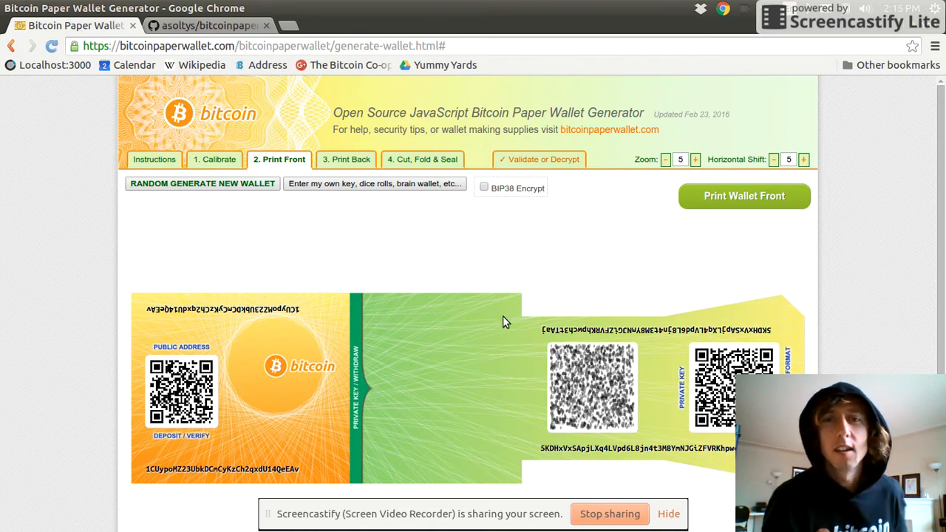
pyautogui.moveTo(278, 311)
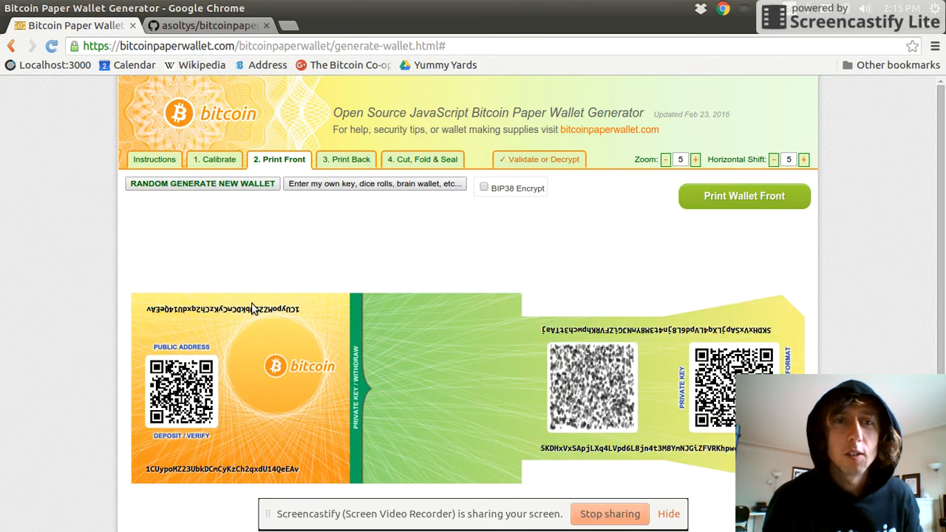
pyautogui.moveTo(603, 211)
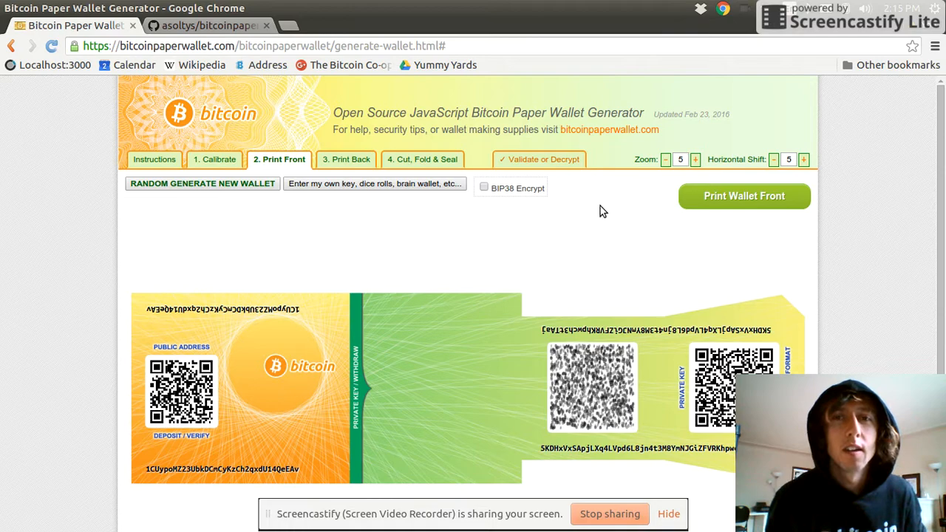
# Save the wallet front as a PDF in the bitcoinpaperwallet_combiner folder, accepting the duplicate-print warning.
pyautogui.click(743, 196)
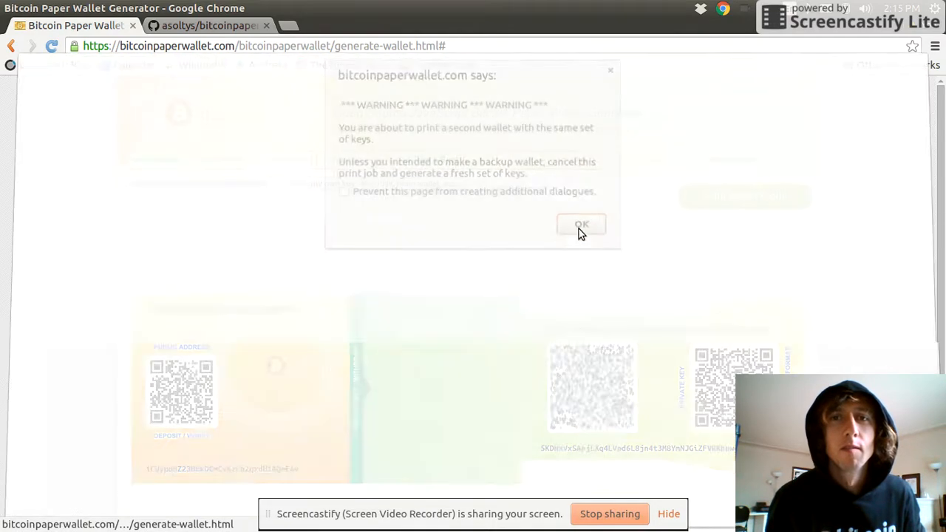
pyautogui.click(582, 224)
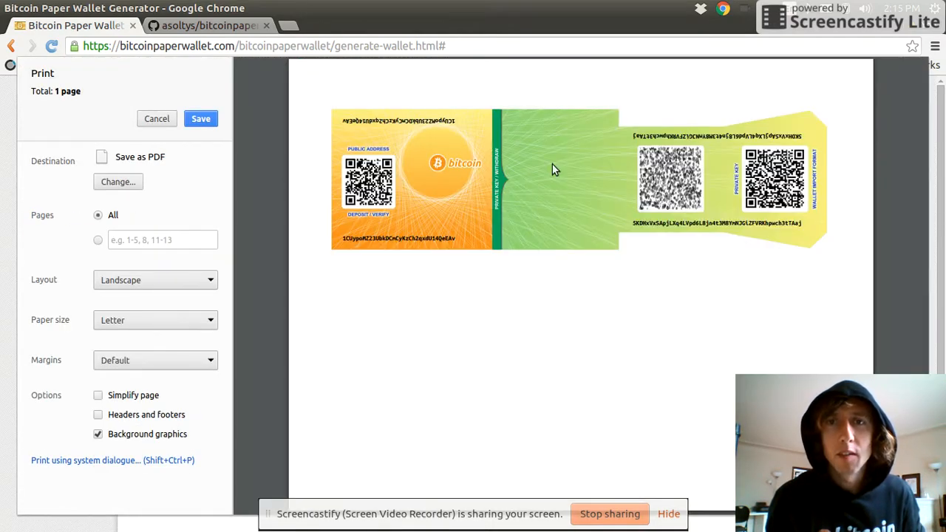
pyautogui.moveTo(712, 251)
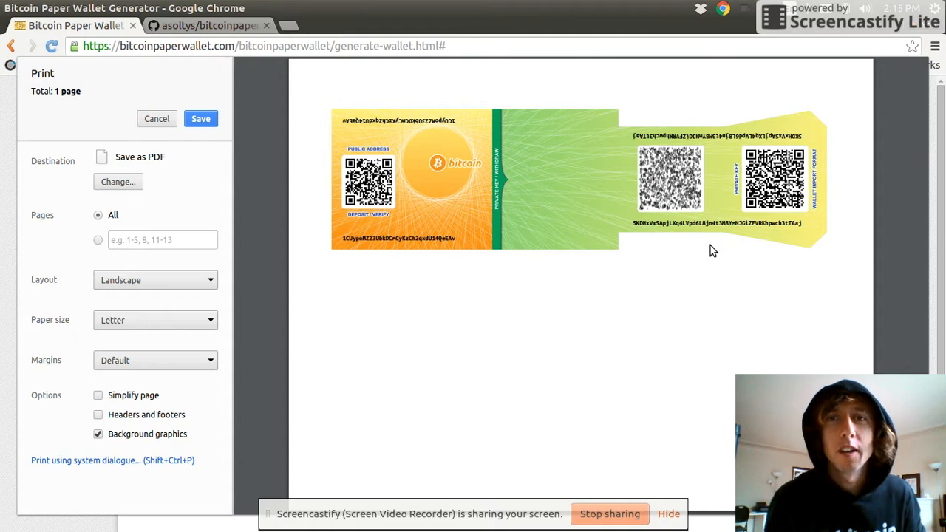
pyautogui.moveTo(127, 164)
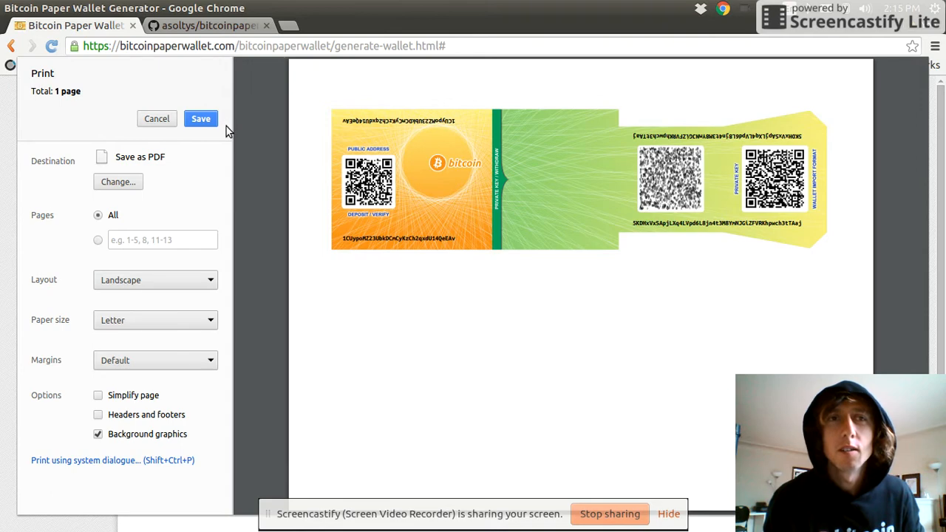
pyautogui.click(201, 119)
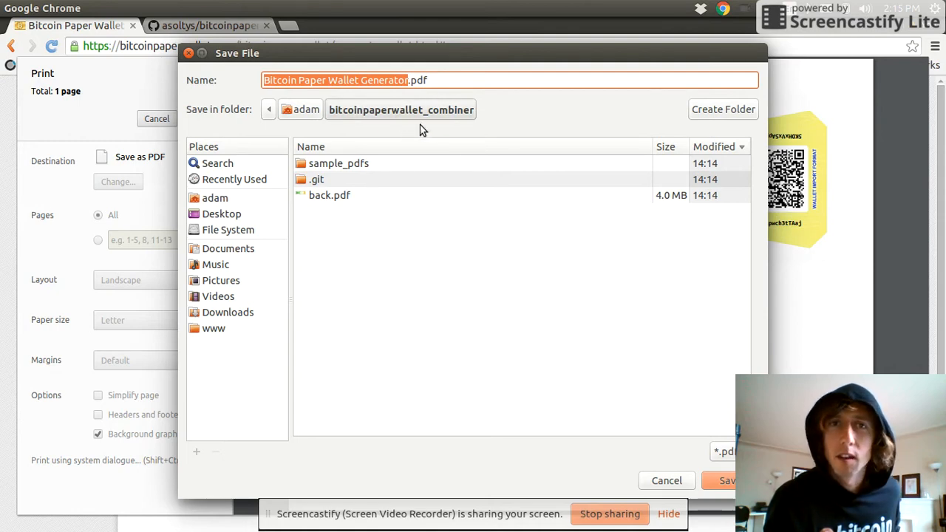
pyautogui.moveTo(426, 96)
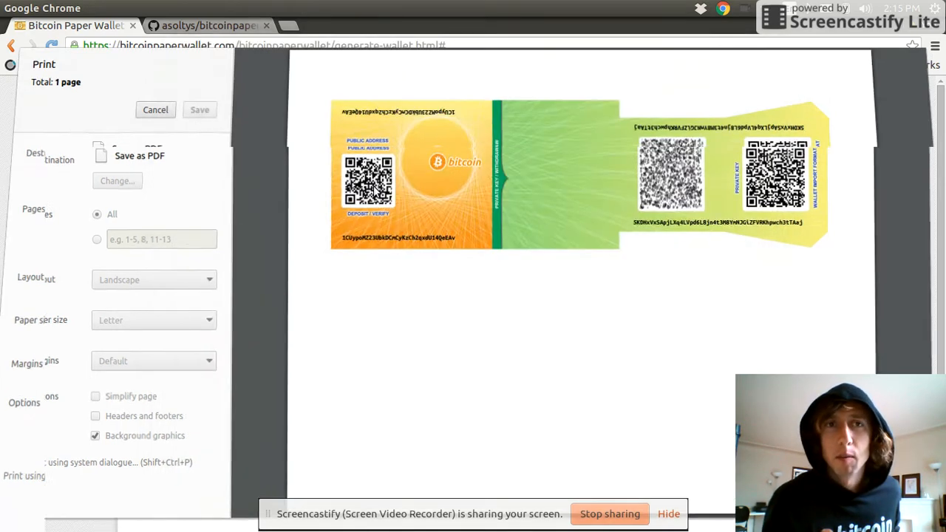
pyautogui.click(155, 109)
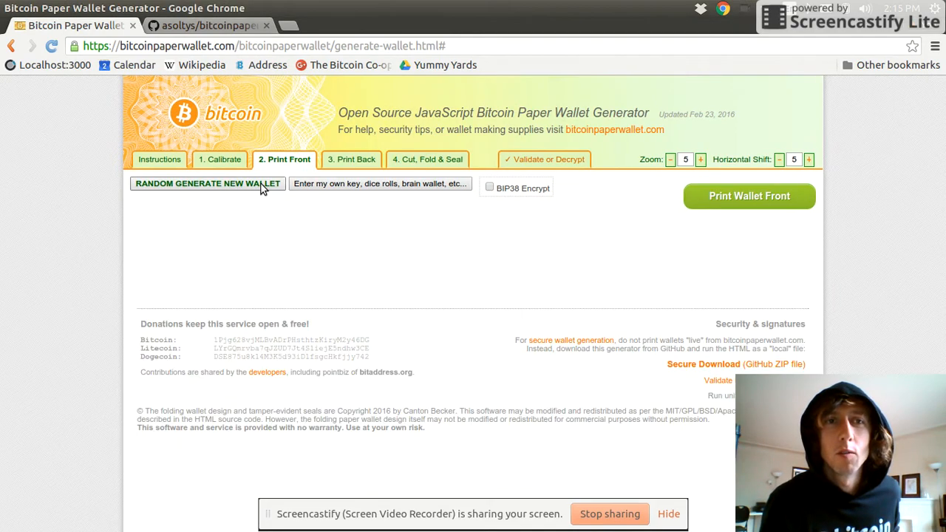
# Generate a new random wallet and save its front as 2.pdf in the combiner folder.
pyautogui.click(207, 183)
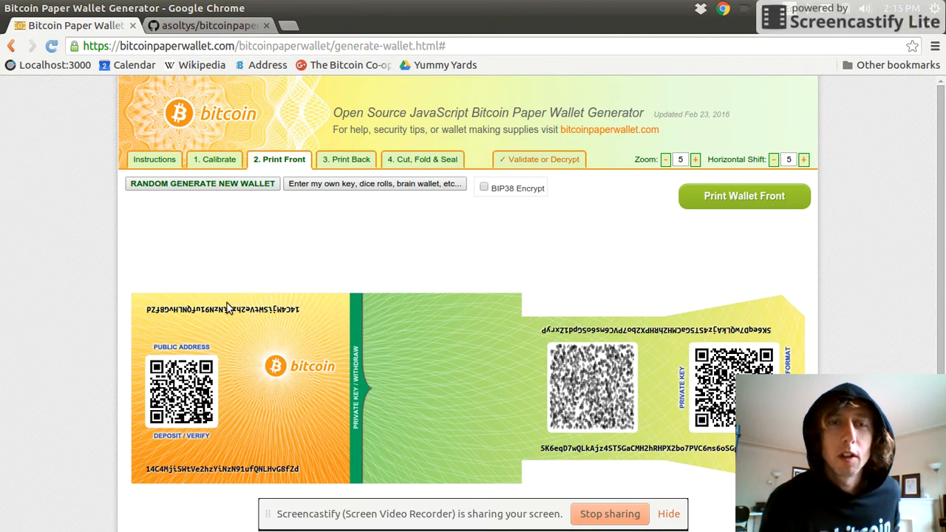
pyautogui.moveTo(647, 326)
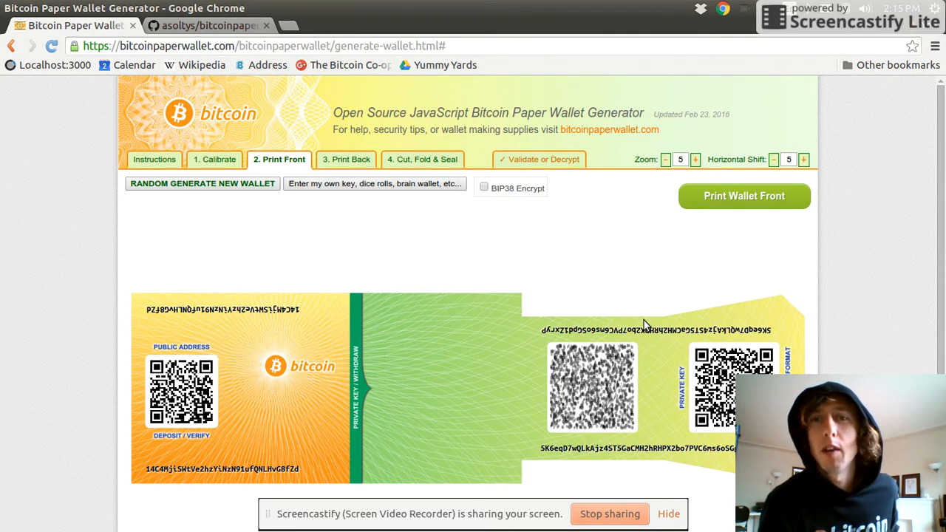
pyautogui.moveTo(641, 242)
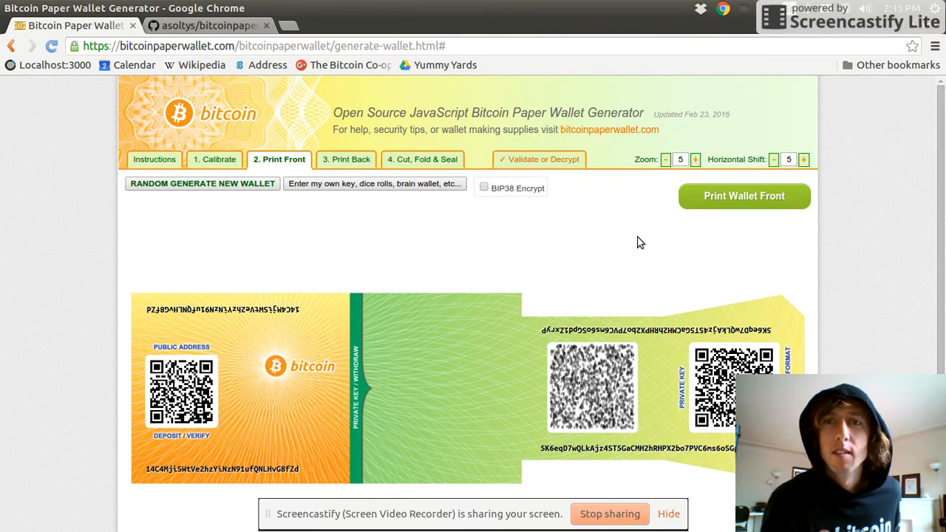
pyautogui.click(744, 195)
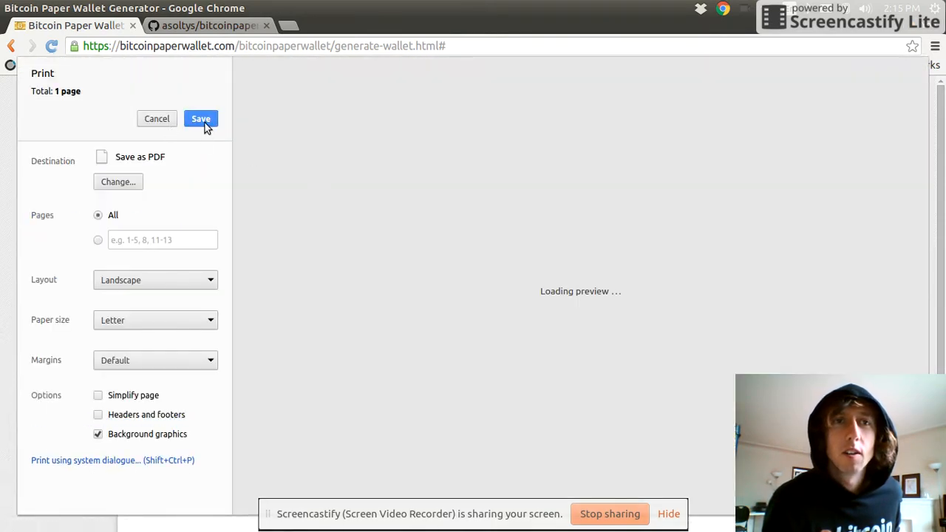
pyautogui.click(201, 118)
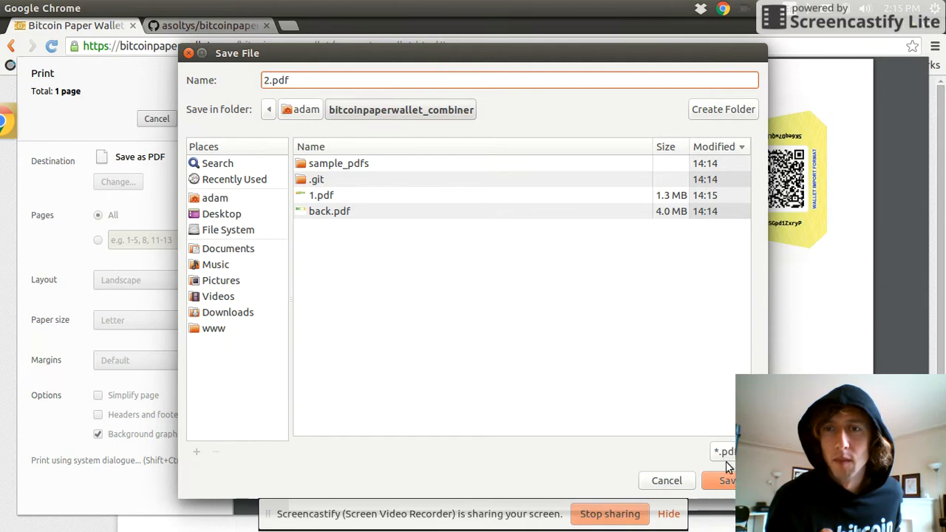
pyautogui.click(728, 481)
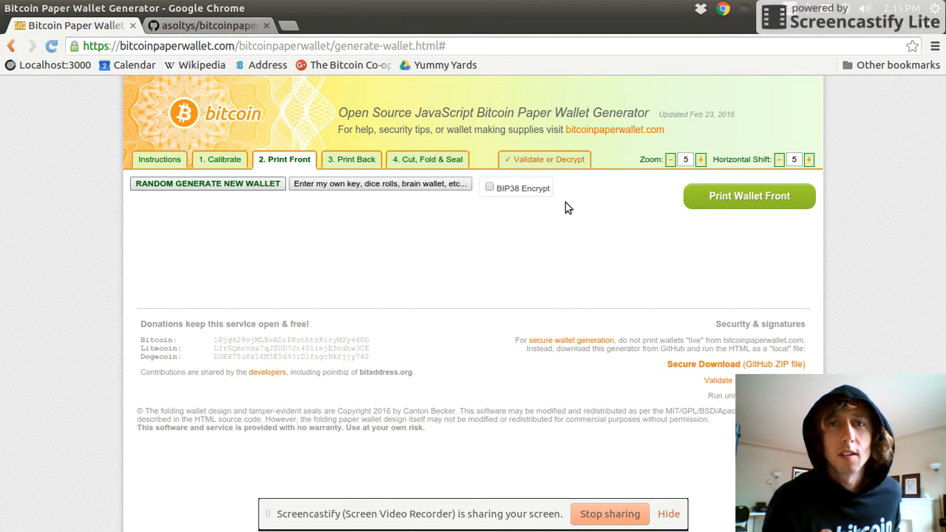
# Save the next generated wallet front as 3.pdf in the combiner folder.
pyautogui.click(748, 195)
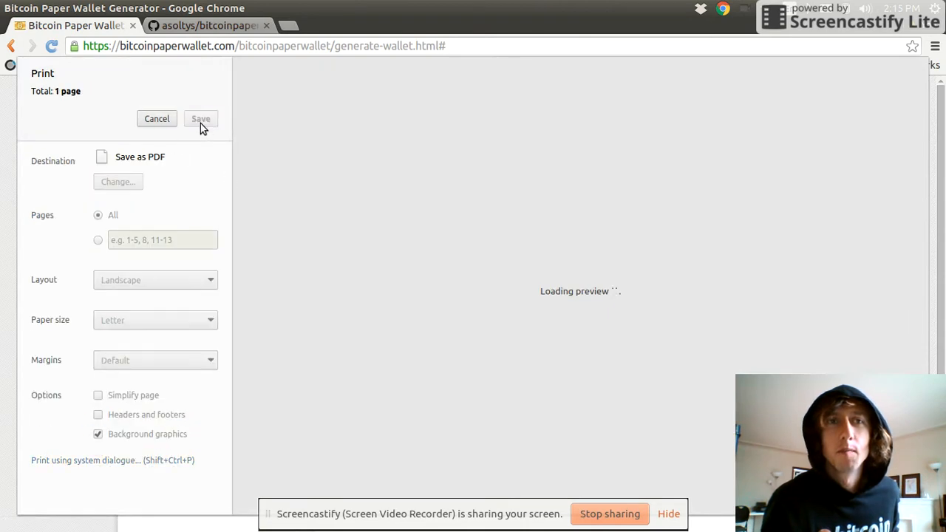
pyautogui.click(201, 118)
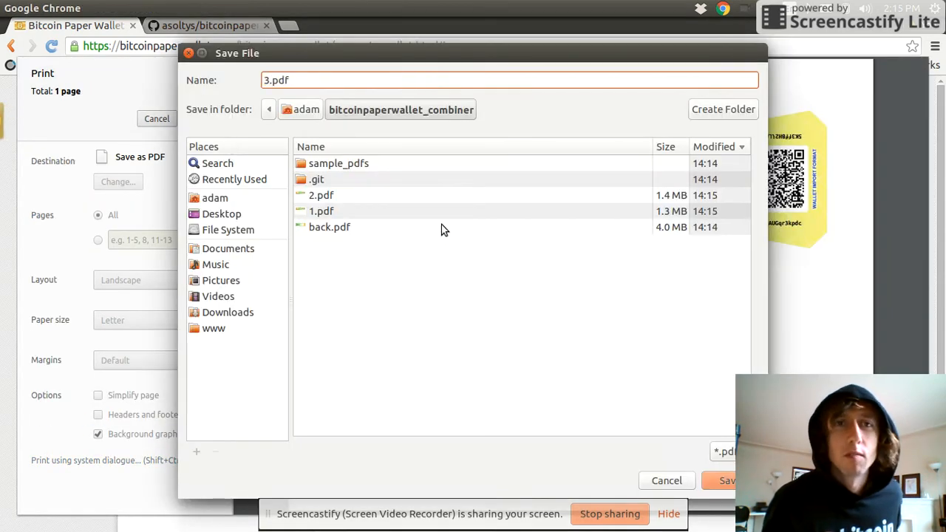
pyautogui.moveTo(704, 326)
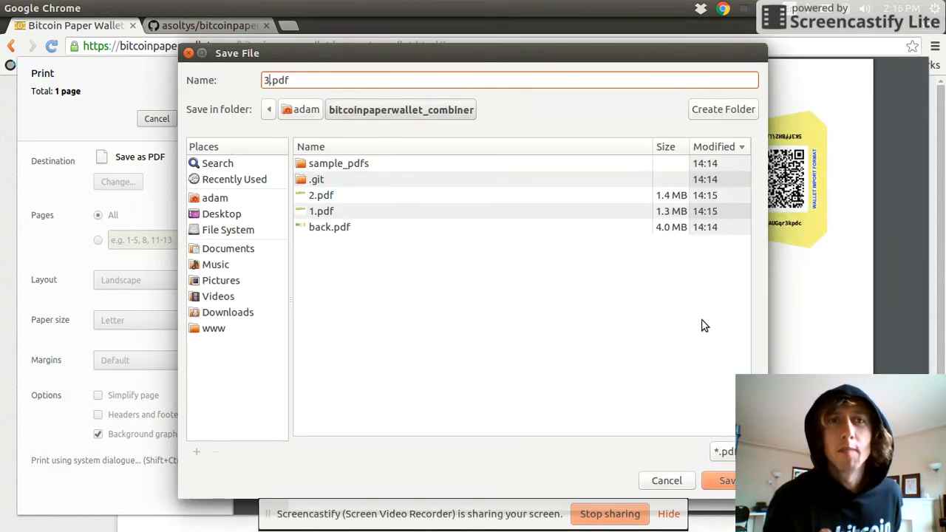
pyautogui.click(727, 480)
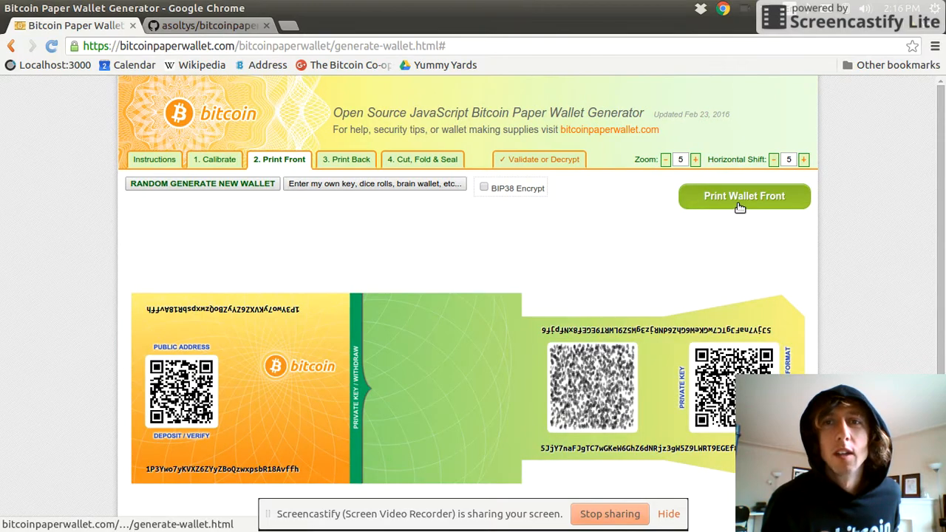
# Save the newest wallet front as another PDF in the combiner folder.
pyautogui.click(743, 195)
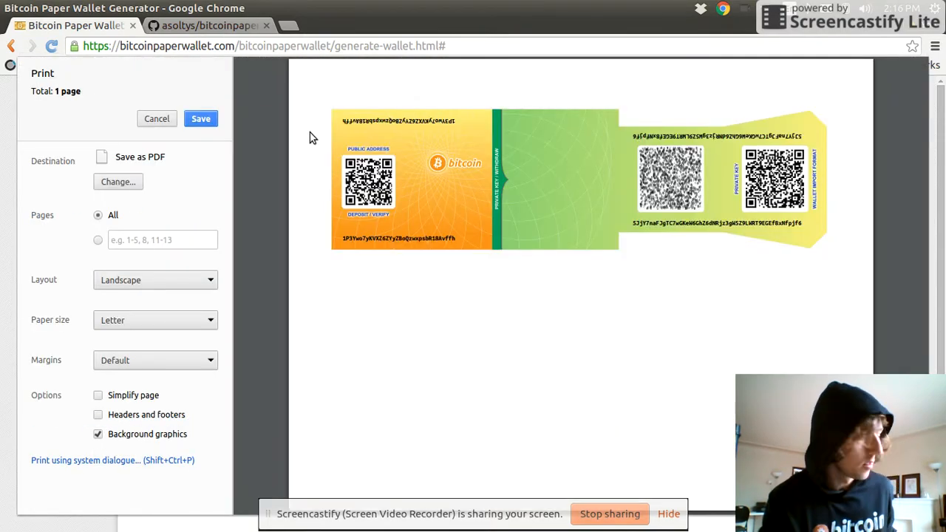
pyautogui.click(201, 118)
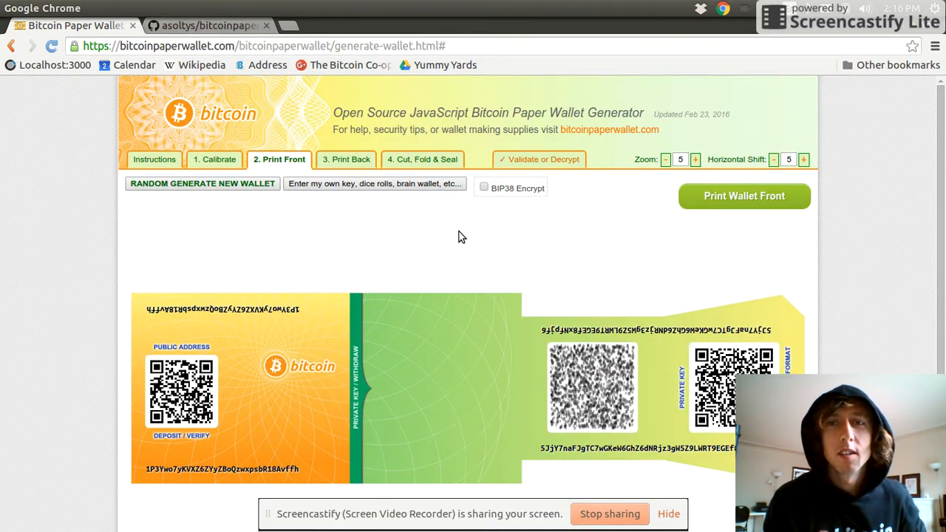
pyautogui.scroll(-3)
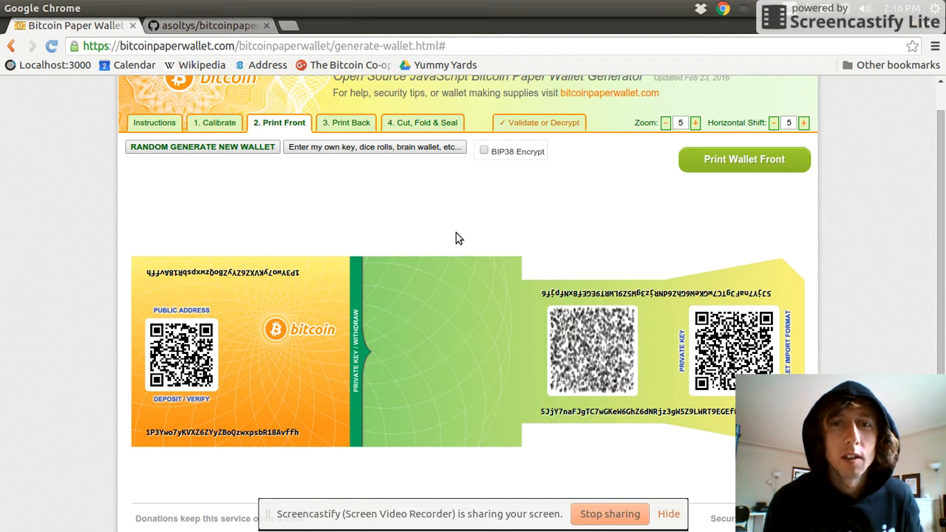
pyautogui.moveTo(455, 234)
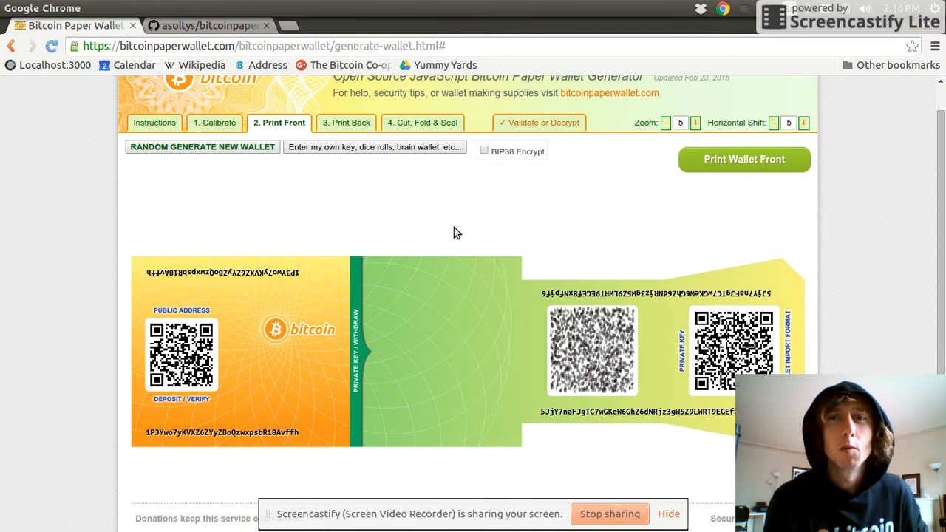
pyautogui.moveTo(455, 213)
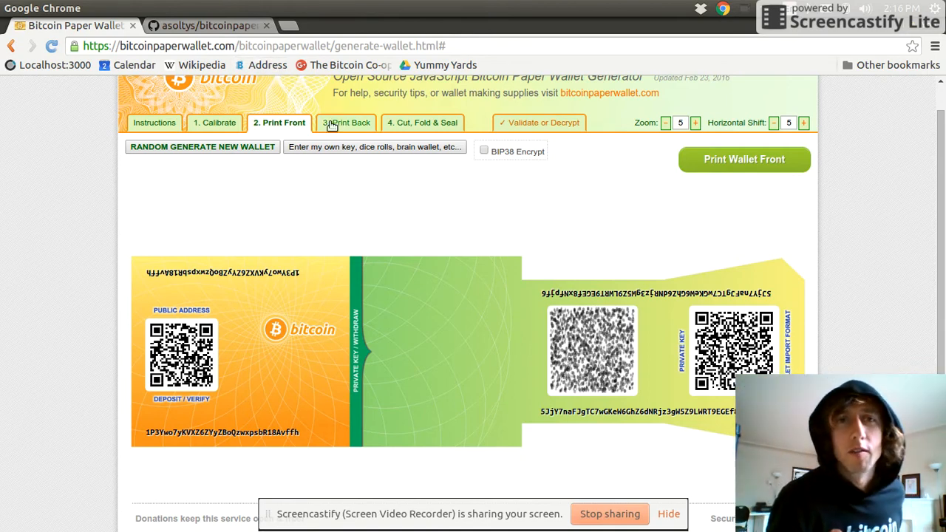
pyautogui.moveTo(393, 218)
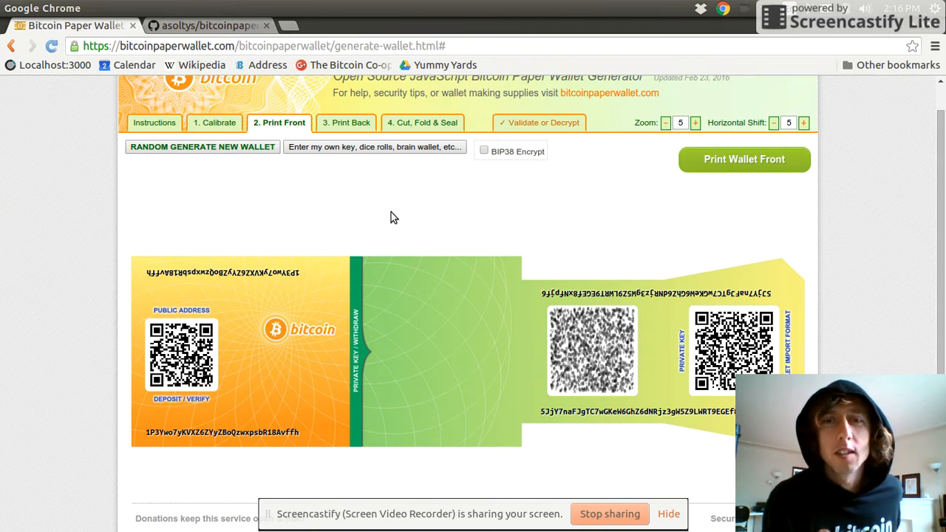
pyautogui.moveTo(431, 253)
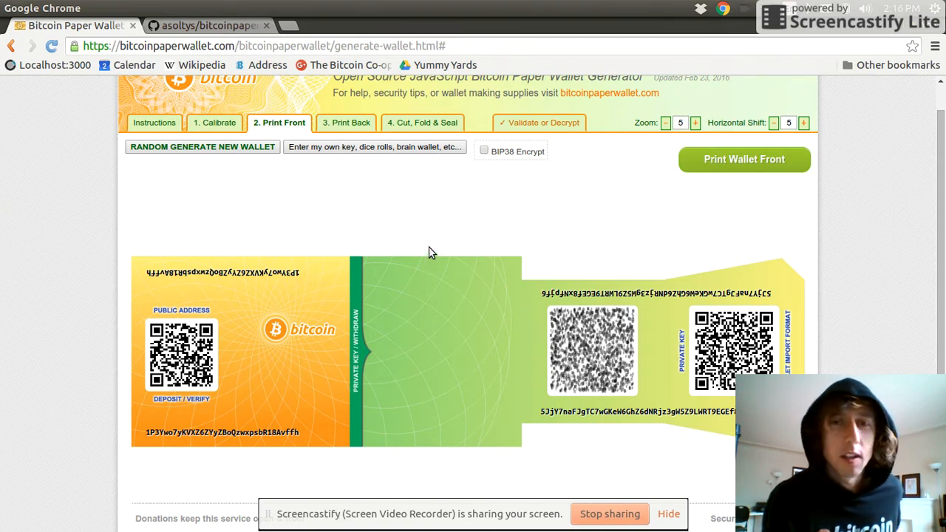
pyautogui.moveTo(431, 238)
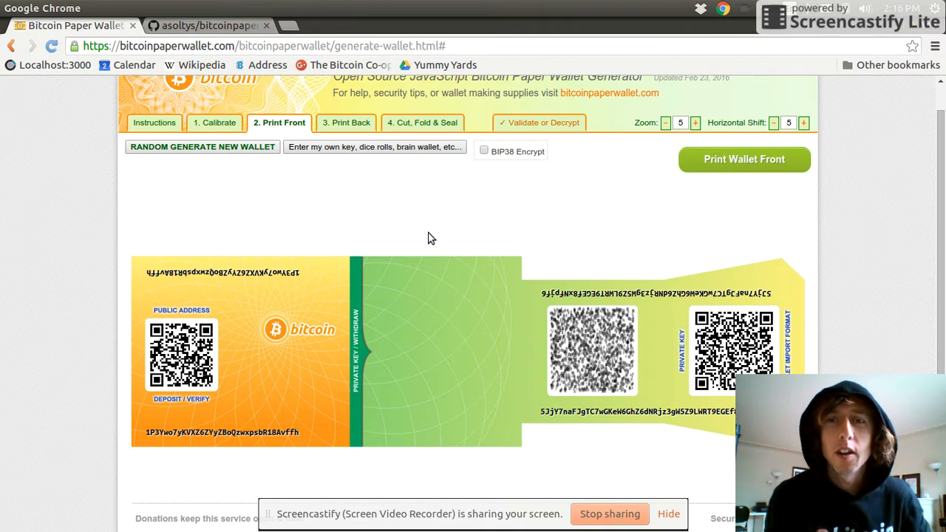
pyautogui.moveTo(485, 254)
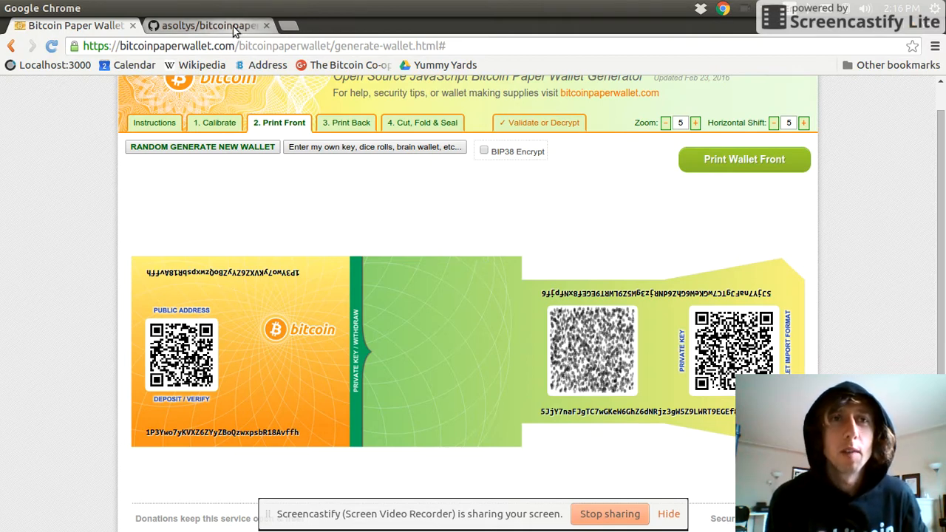
pyautogui.moveTo(207, 25)
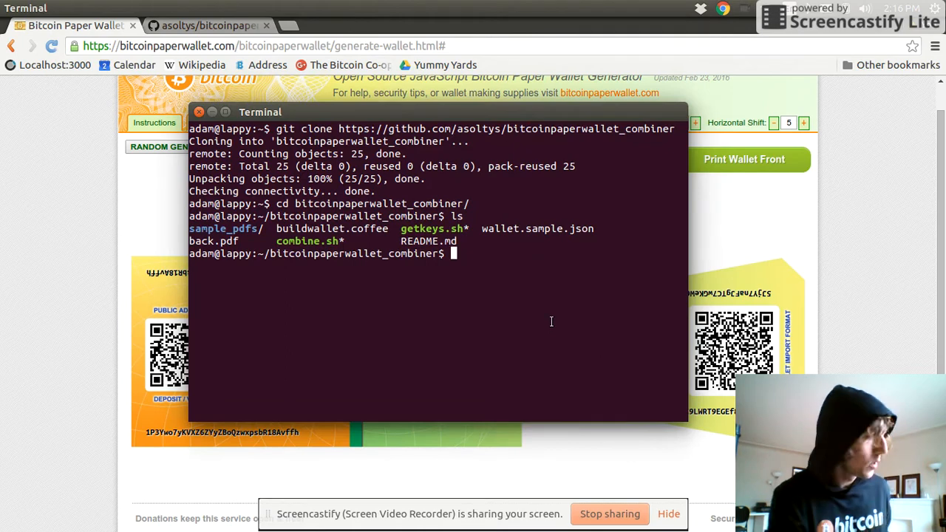
# List the combiner folder's files and run ./combine.sh to merge the numbered wallet PDFs.
pyautogui.press('Return')
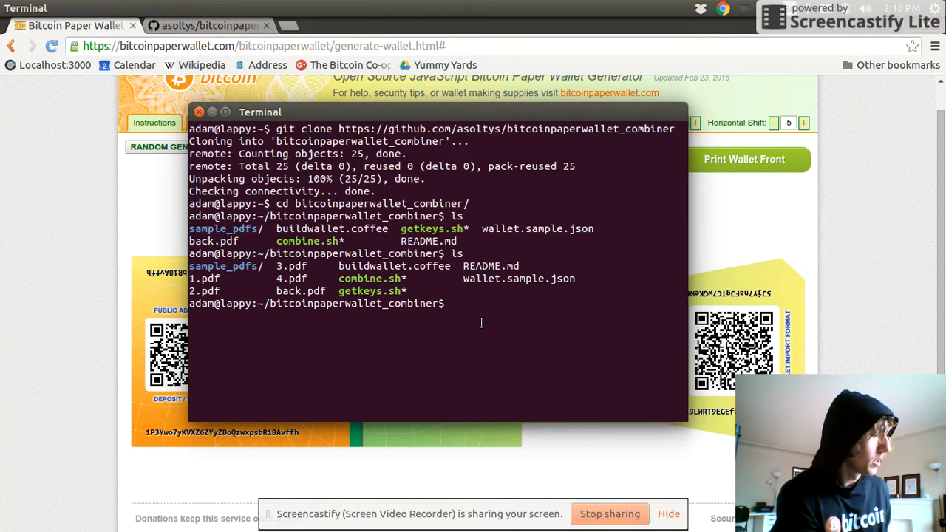
pyautogui.write('./combine.sh')
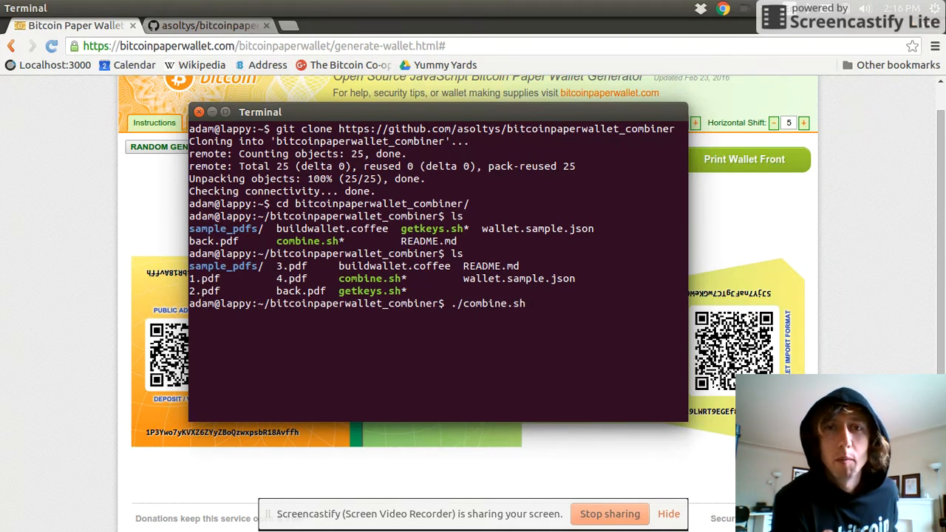
pyautogui.press('Return')
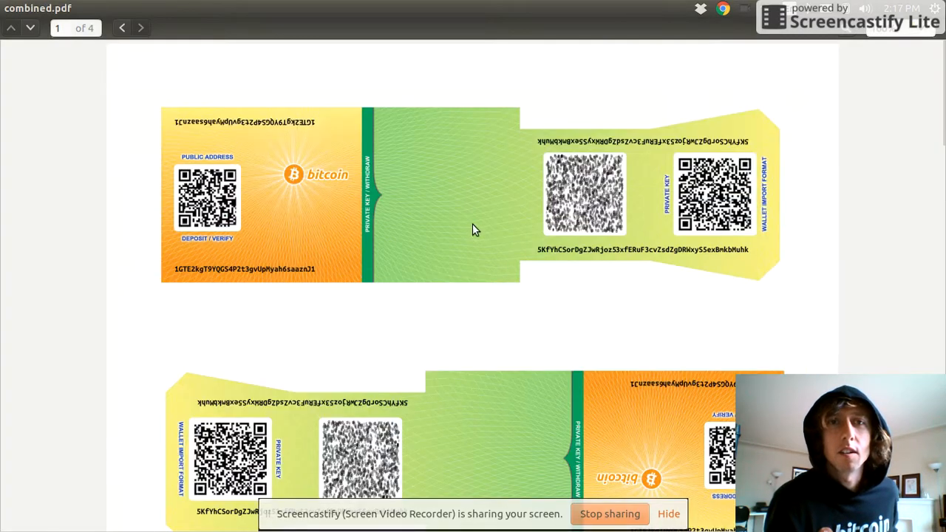
pyautogui.moveTo(706, 266)
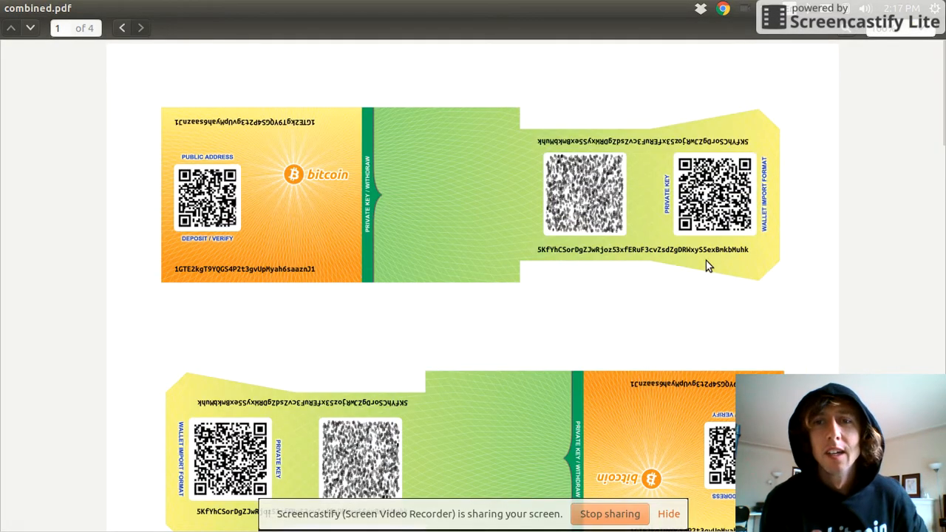
# Scroll page 1 of combined.pdf to see the upright and flipped wallet fronts.
pyautogui.scroll(3)
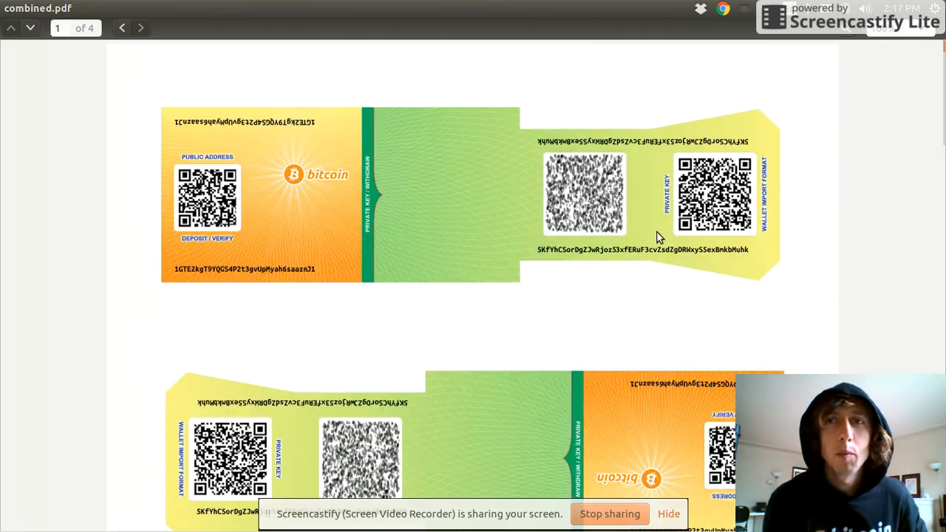
pyautogui.scroll(-3)
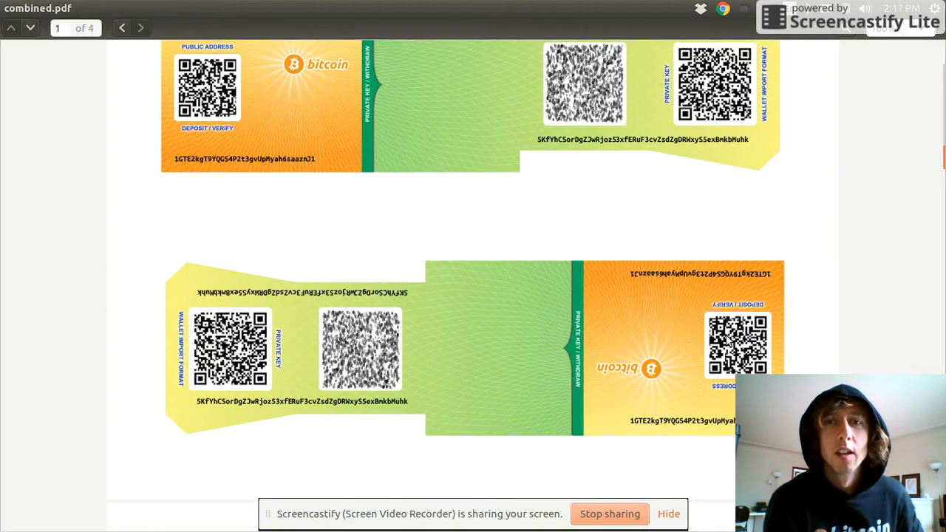
pyautogui.moveTo(375, 348)
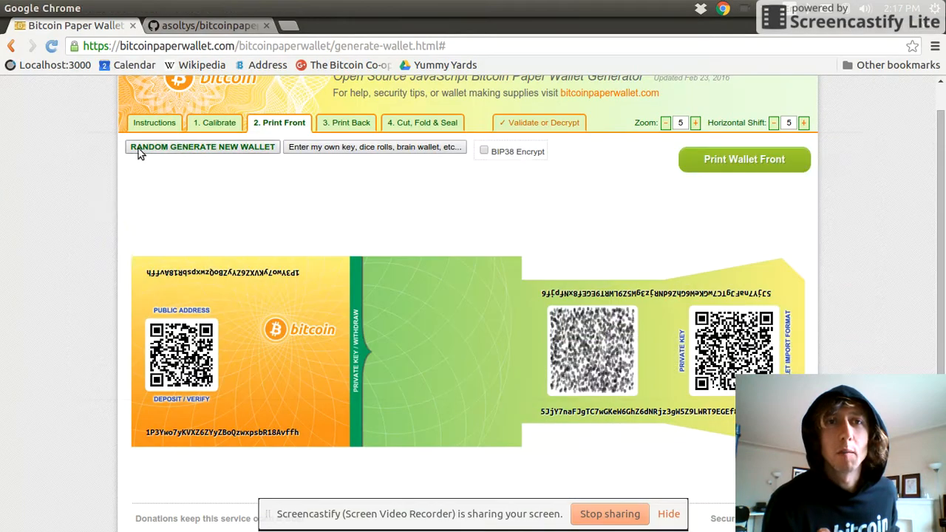
# From the Print Back step, save the wallet back design as a PDF into bitcoinpaperwallet_combiner.
pyautogui.click(344, 123)
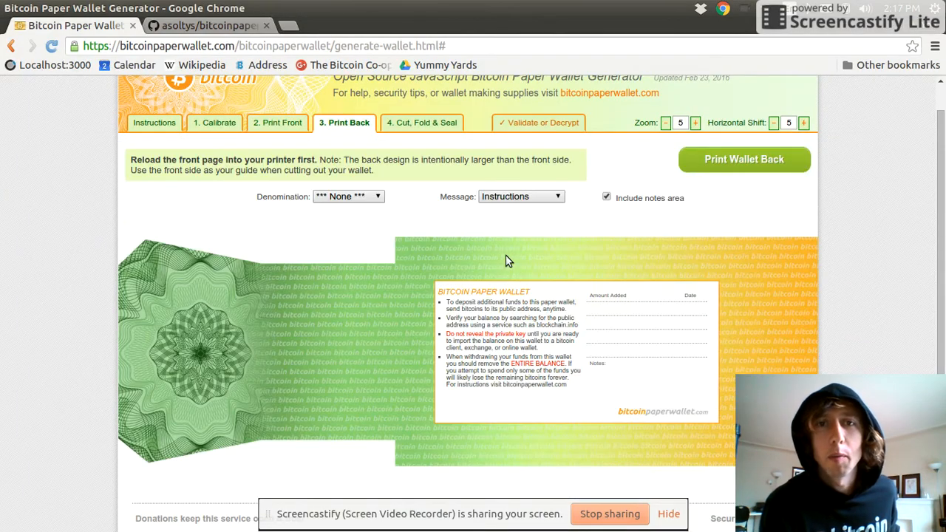
pyautogui.moveTo(727, 406)
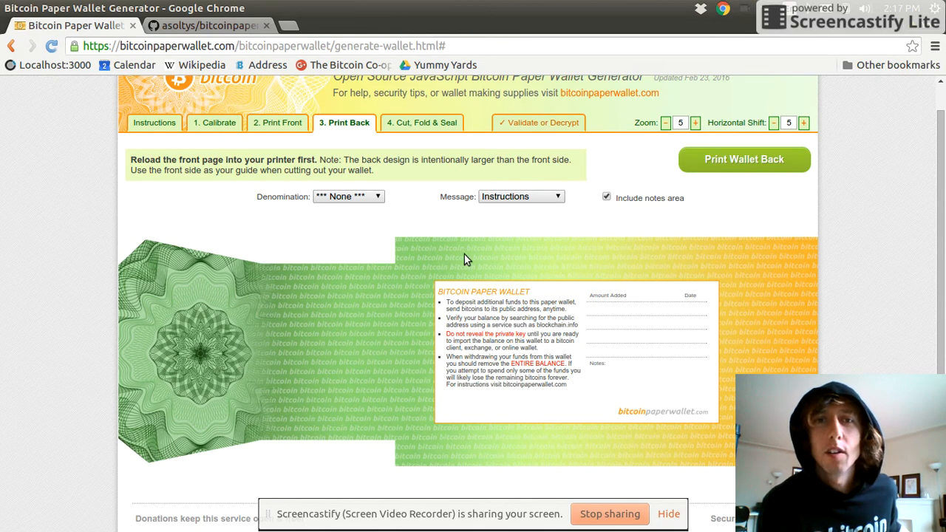
pyautogui.moveTo(555, 393)
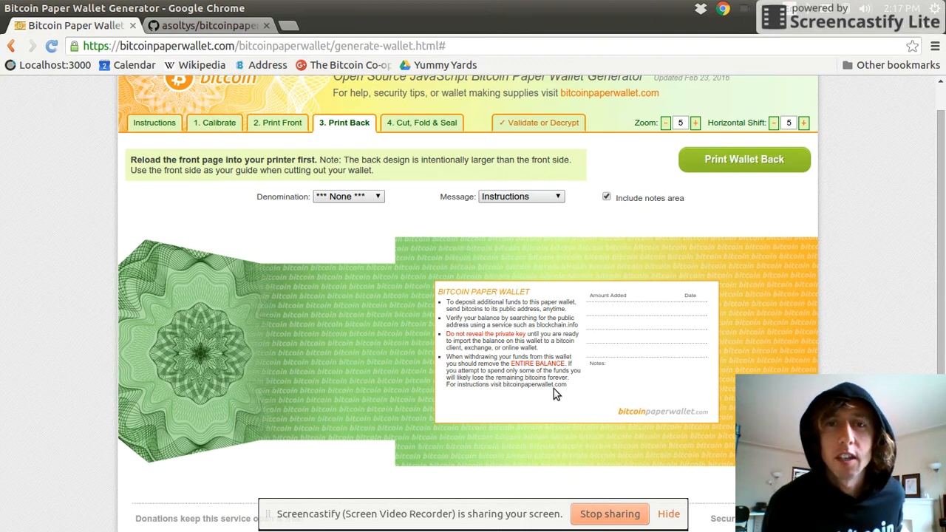
pyautogui.moveTo(334, 235)
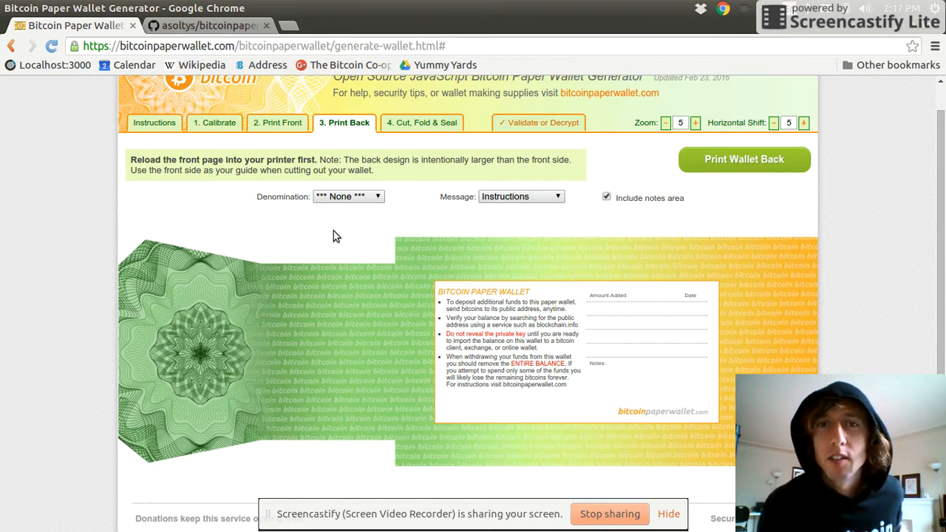
pyautogui.moveTo(259, 98)
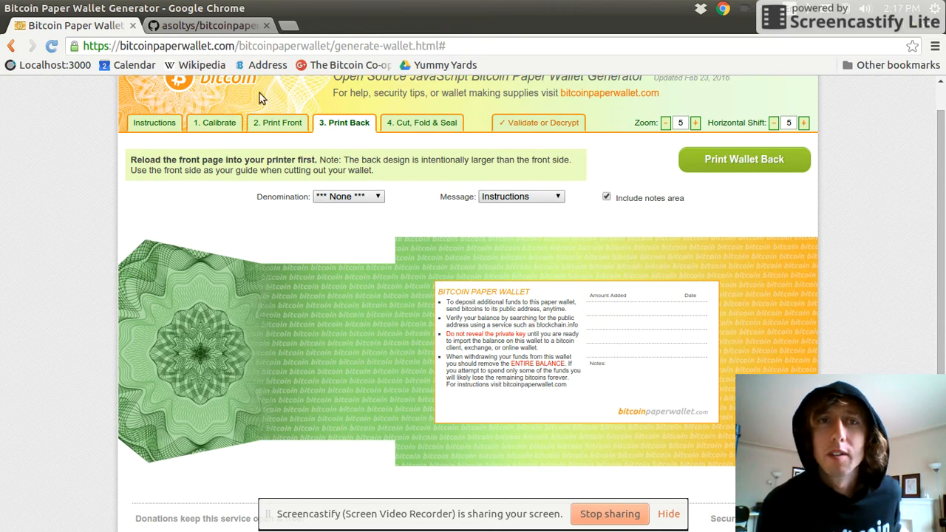
pyautogui.moveTo(520, 332)
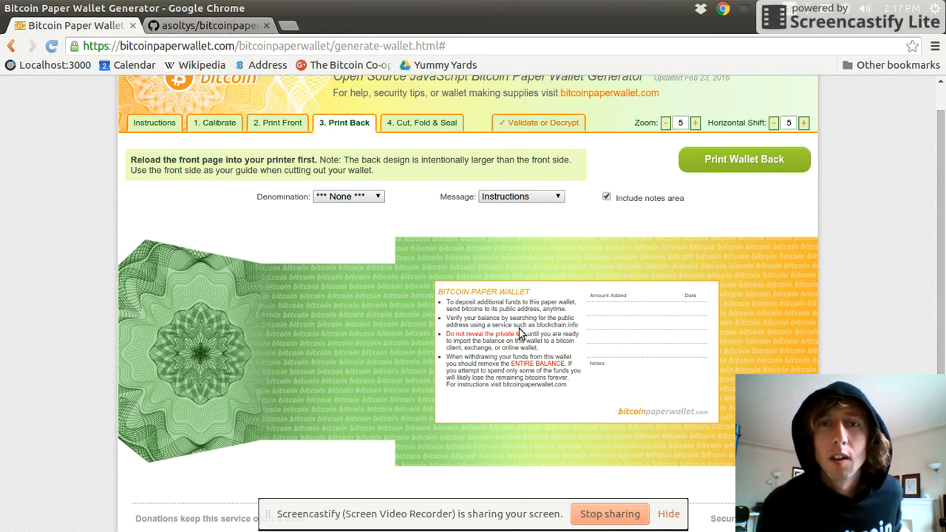
pyautogui.moveTo(214, 35)
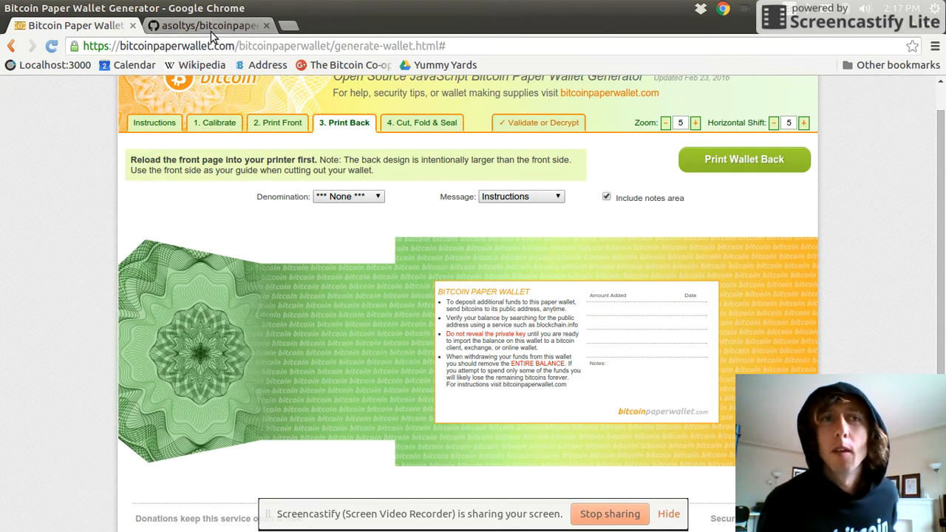
pyautogui.moveTo(674, 313)
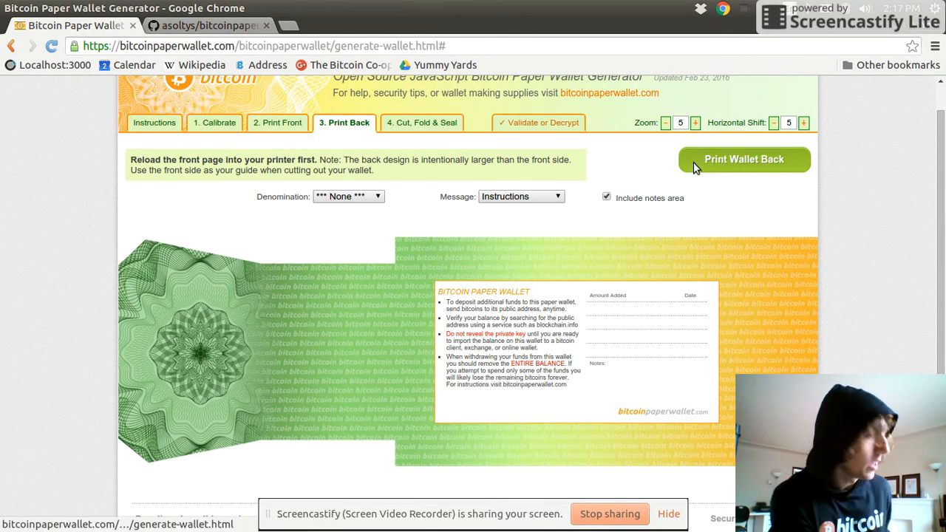
pyautogui.click(742, 160)
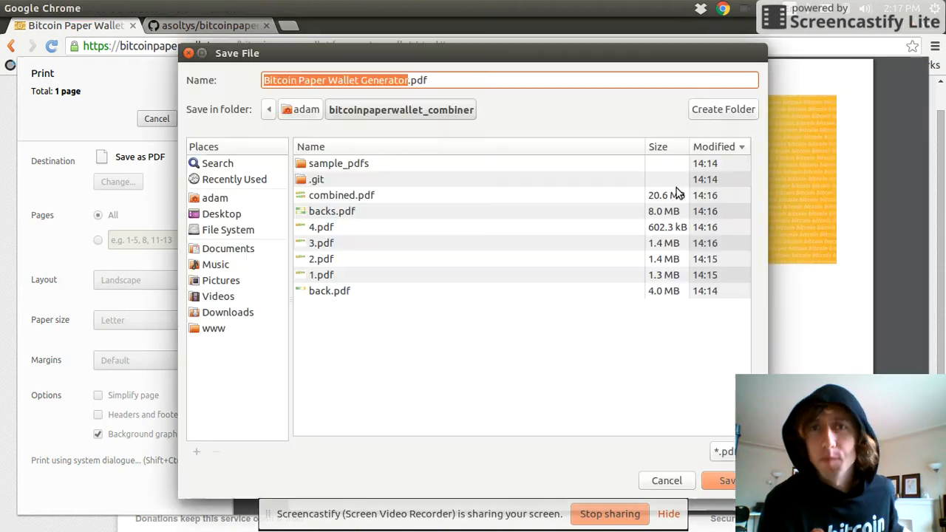
pyautogui.click(330, 289)
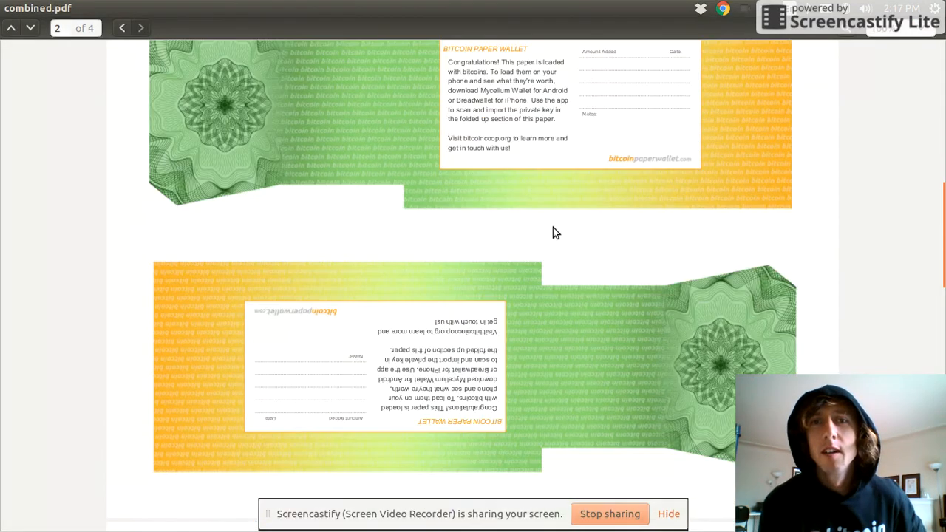
# Page through combined.pdf's wallet fronts and backs, then return to its first page.
pyautogui.scroll(-3)
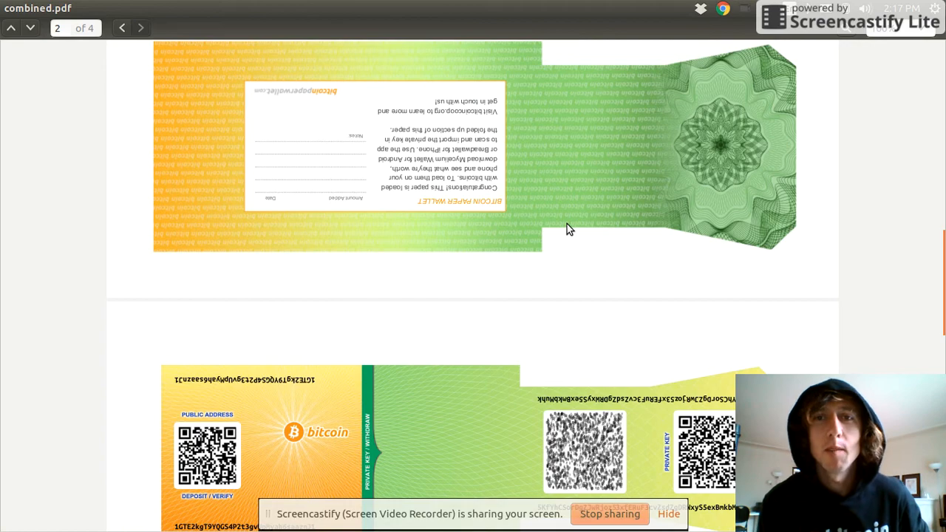
pyautogui.scroll(-3)
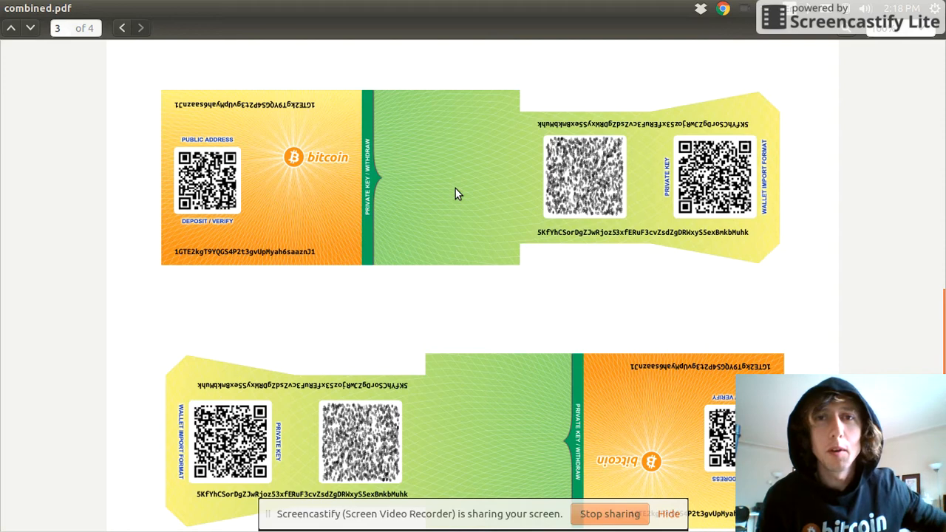
pyautogui.moveTo(576, 263)
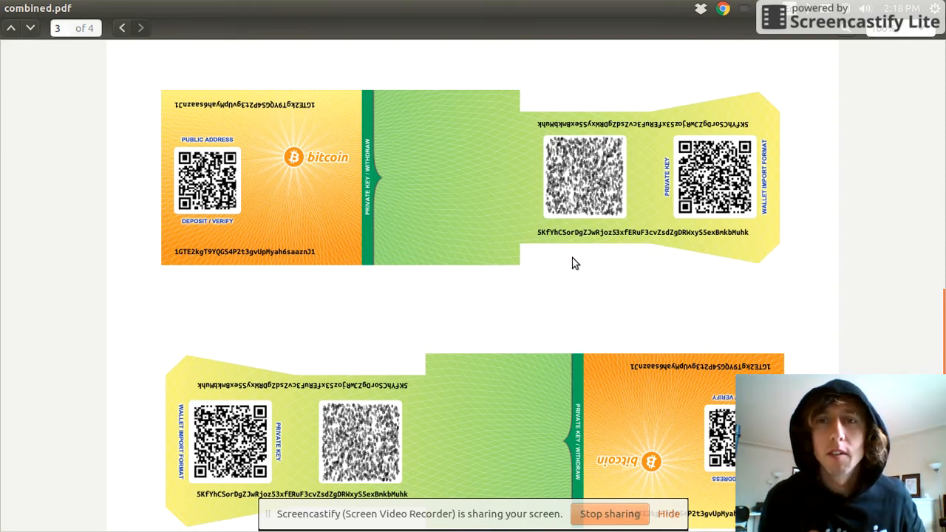
pyautogui.moveTo(621, 200)
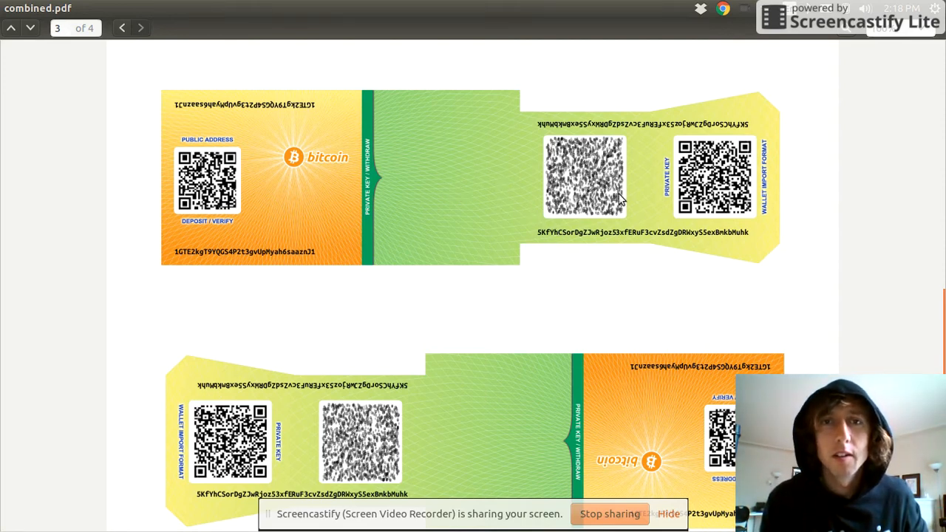
pyautogui.moveTo(170, 102)
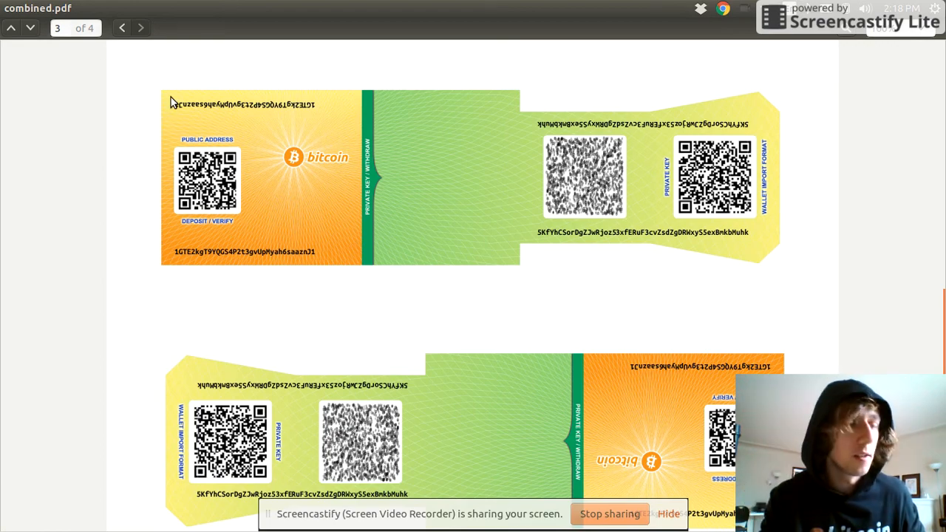
pyautogui.click(140, 26)
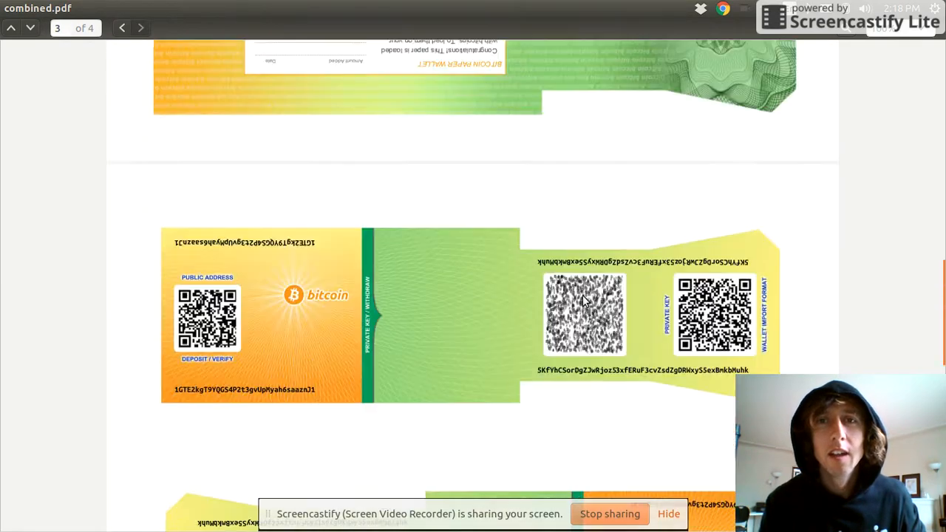
pyautogui.click(12, 27)
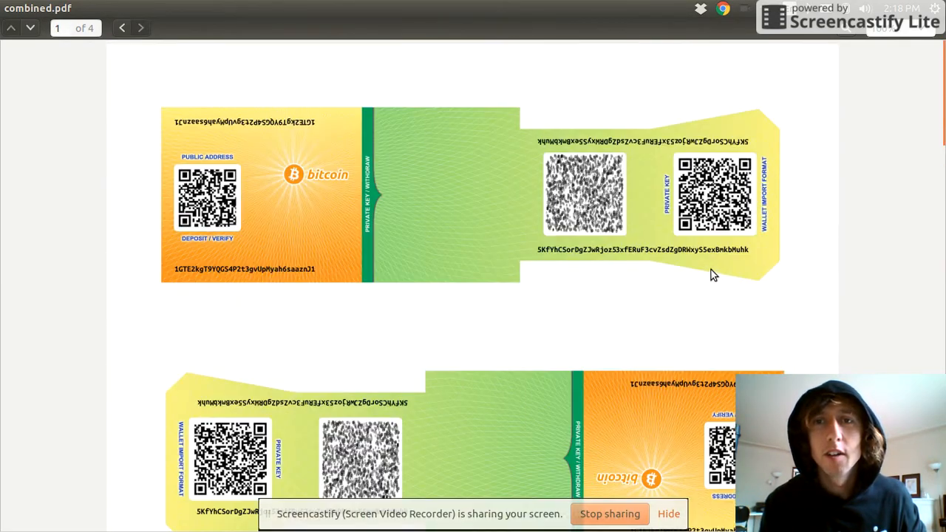
pyautogui.scroll(-3)
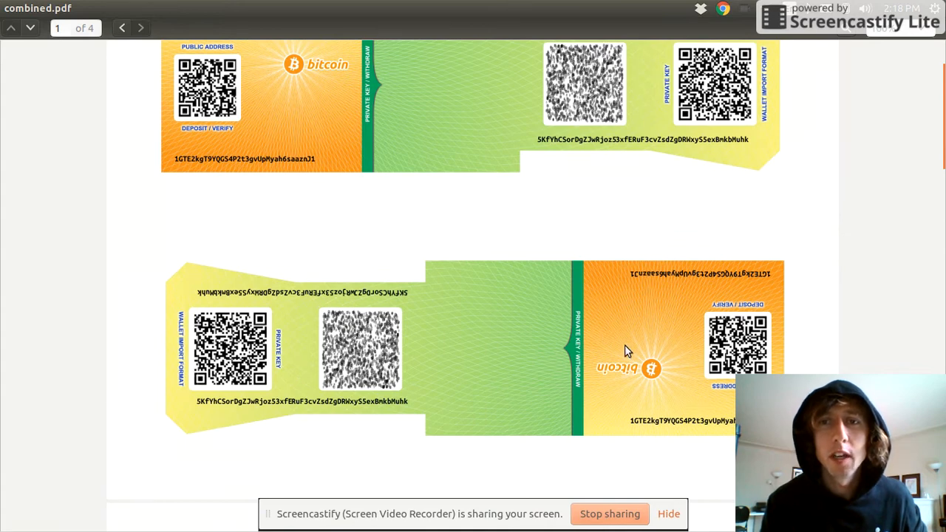
pyautogui.moveTo(543, 295)
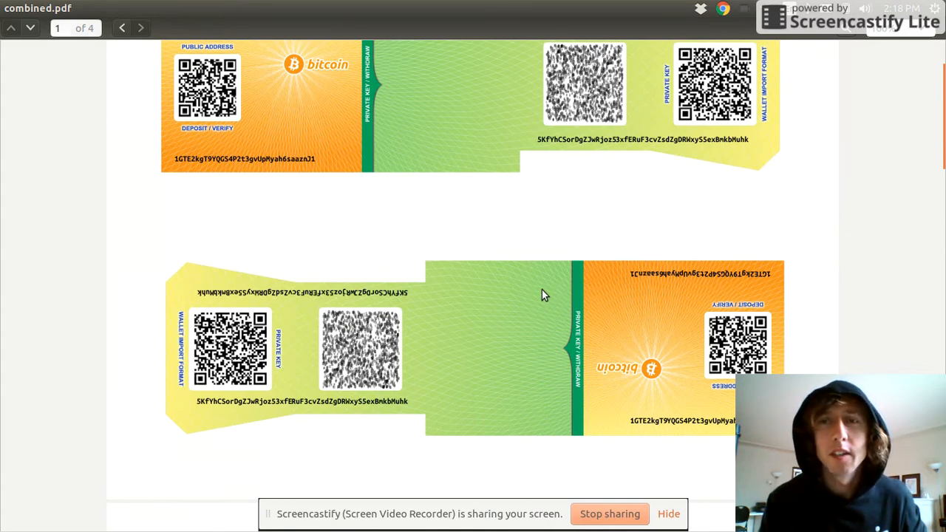
pyautogui.moveTo(493, 195)
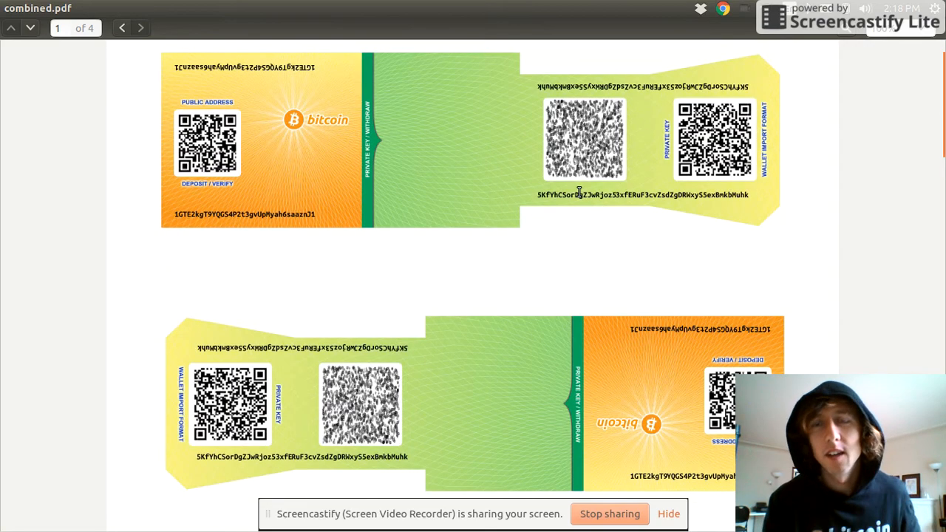
pyautogui.moveTo(674, 162)
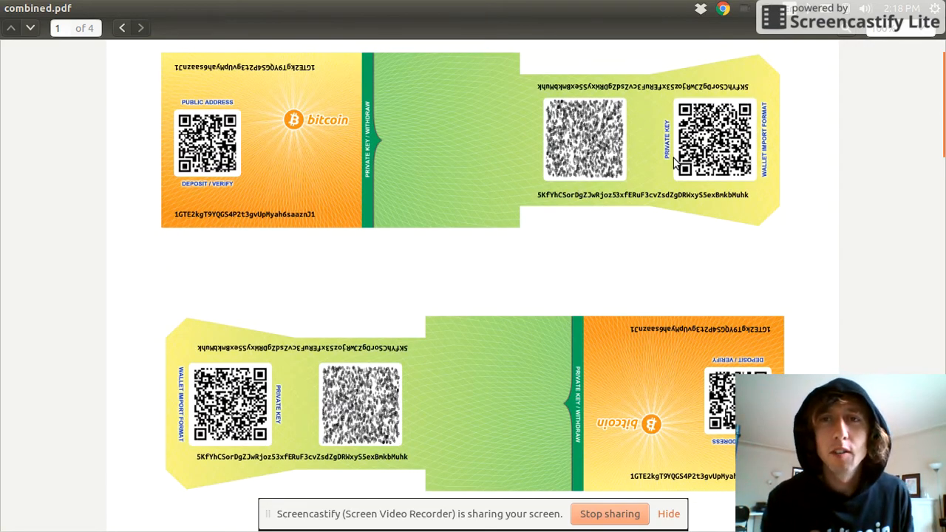
pyautogui.moveTo(702, 192)
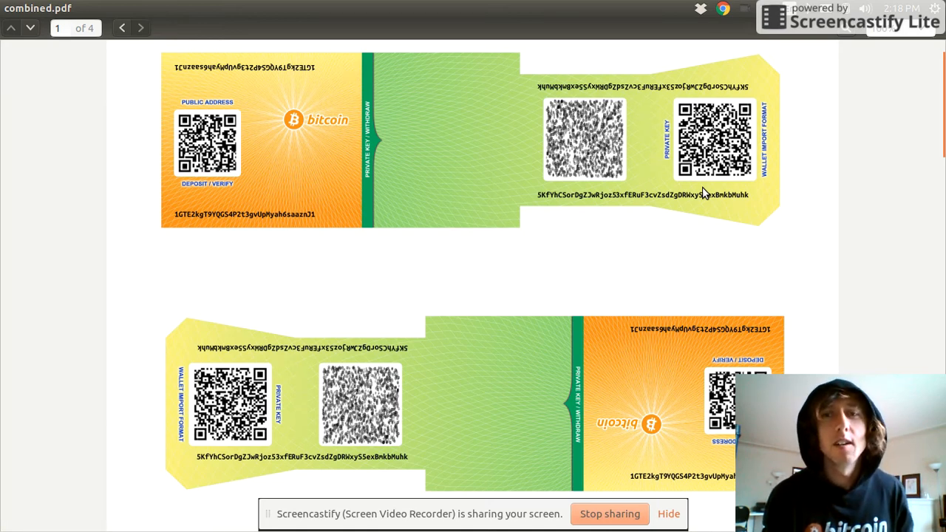
pyautogui.moveTo(28, 111)
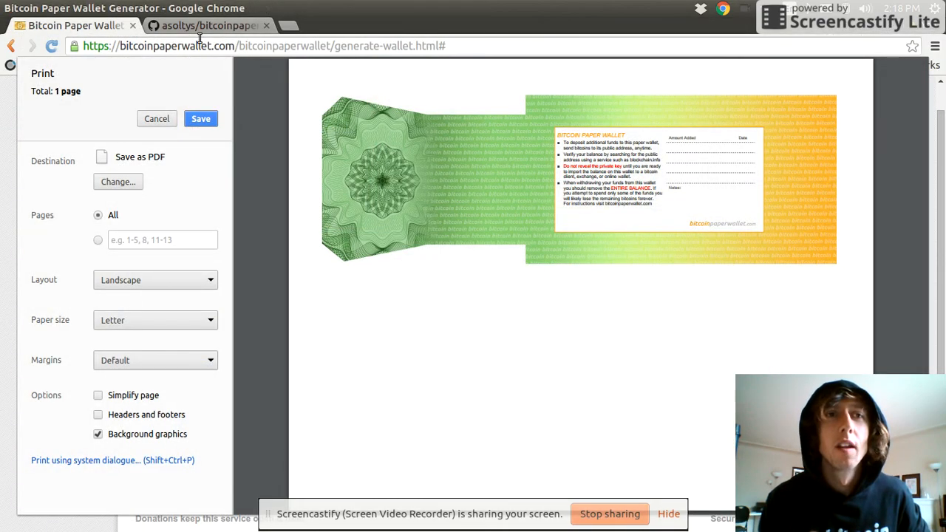
# Cancel the wallet-back print preview to return to the terminal's combine output.
pyautogui.click(156, 118)
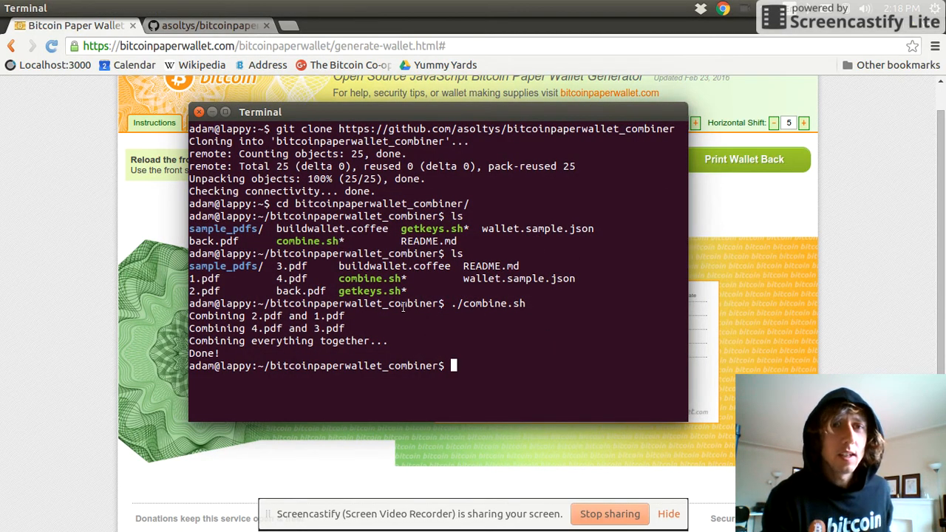
# Run ./getkeys.sh in the combiner folder and list the private keys with cat keys.txt.
pyautogui.doubleClick(369, 289)
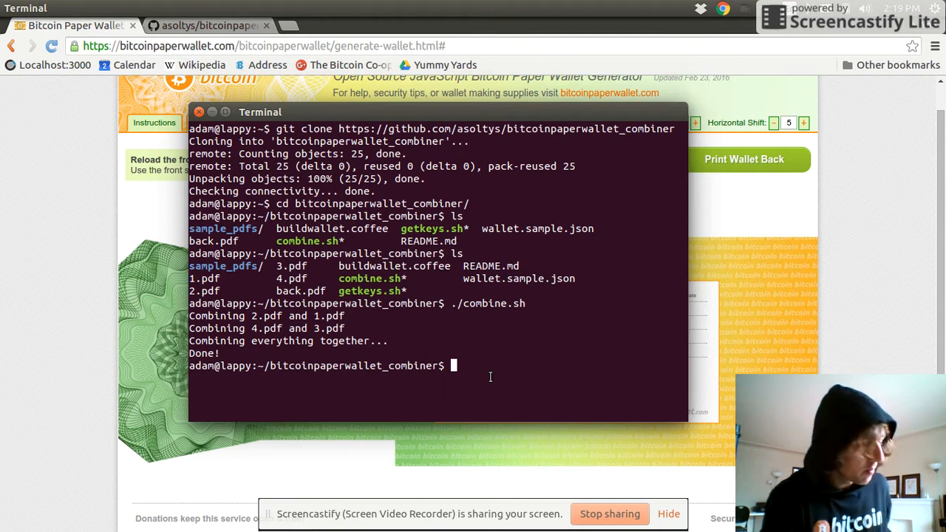
pyautogui.write('./ge')
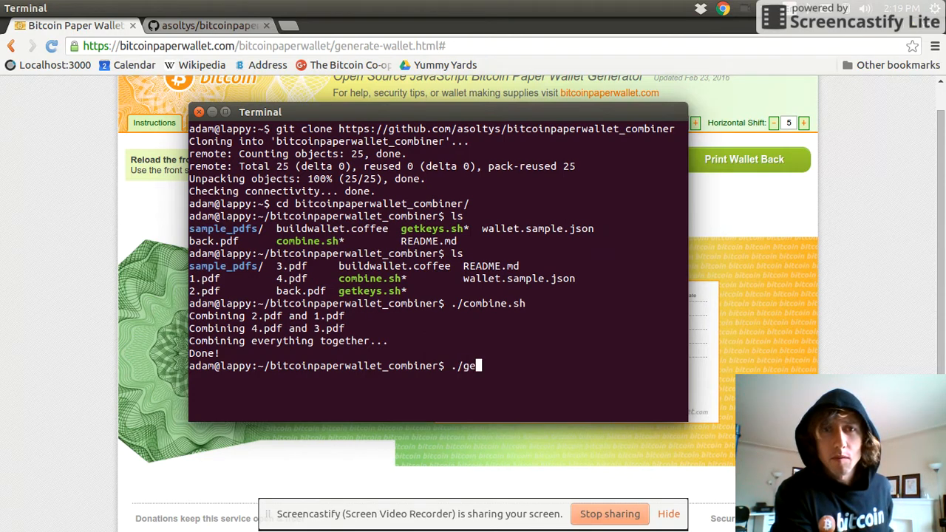
pyautogui.press('Return')
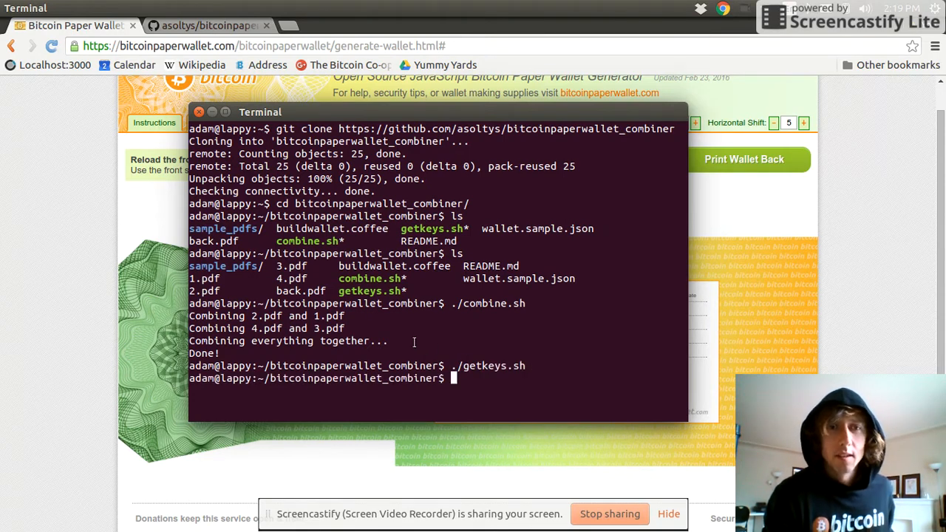
pyautogui.write('cat keys.txt')
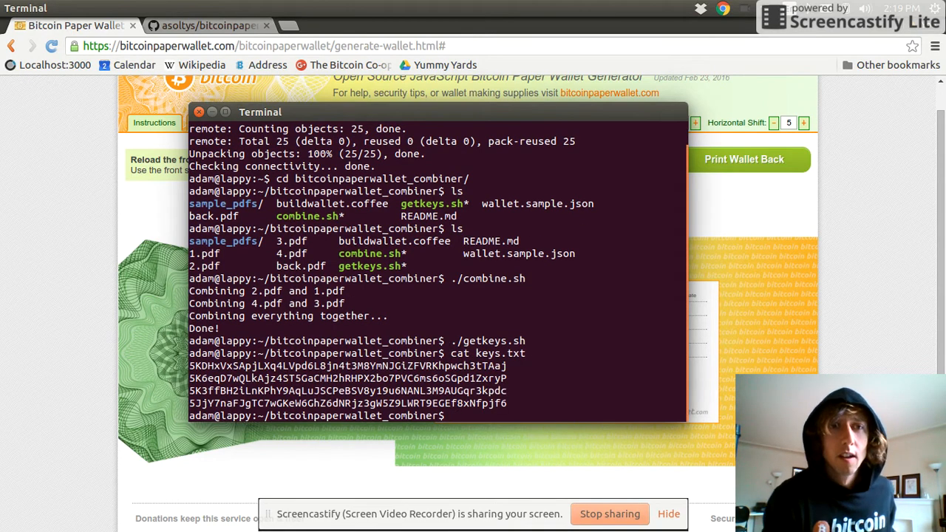
# Run coffee buildwallet.coffee to produce wallet.aes.json beside combined.pdf and keys.txt.
pyautogui.moveTo(189, 390); pyautogui.dragTo(505, 402)
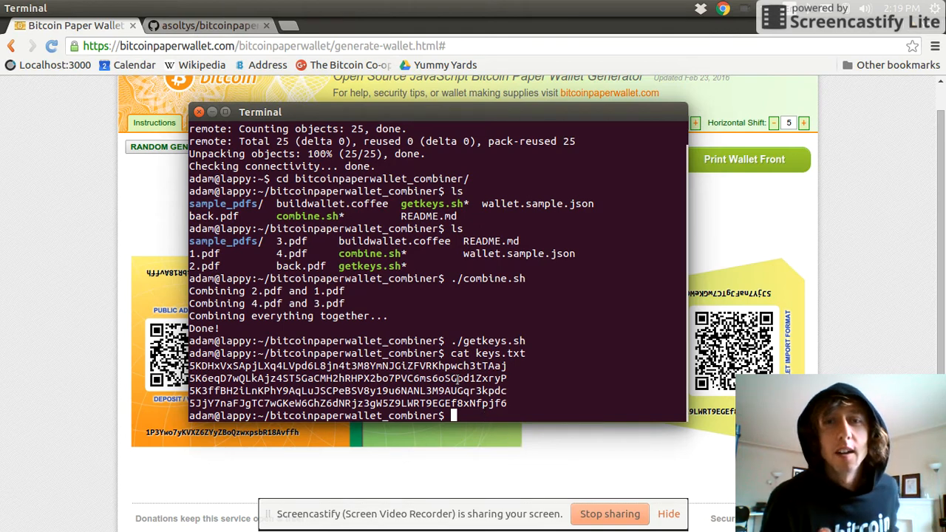
pyautogui.write('coffee buildwallet.coffee')
pyautogui.write('ls')
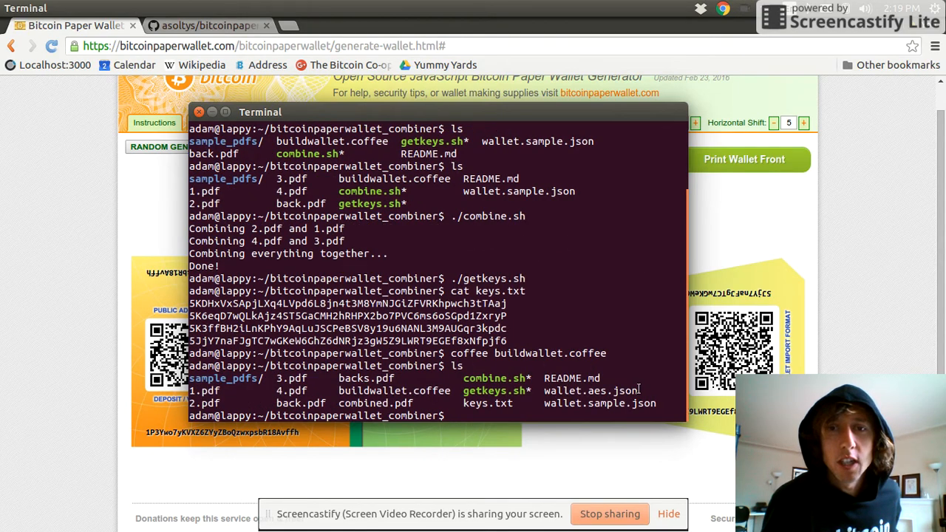
pyautogui.doubleClick(591, 390)
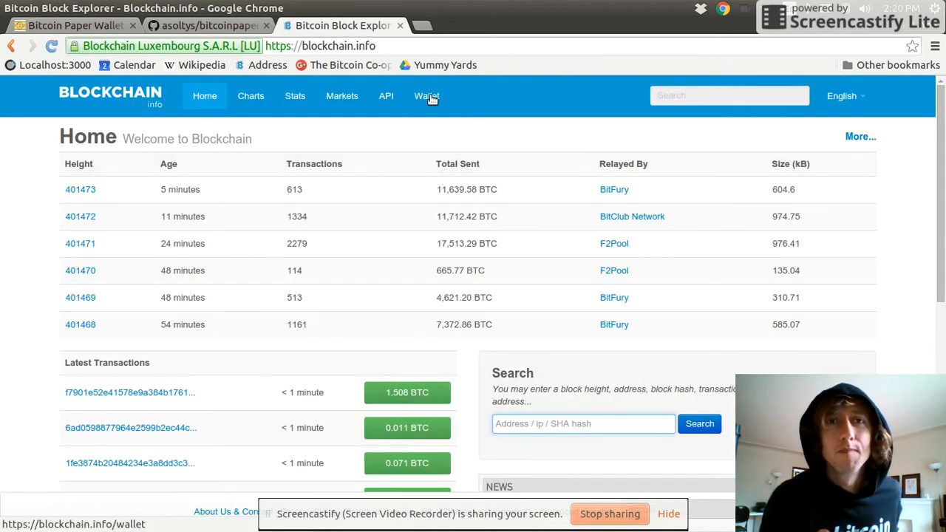
# View blockchain.info's My Wallet page, then return to the paper wallet generator.
pyautogui.click(426, 94)
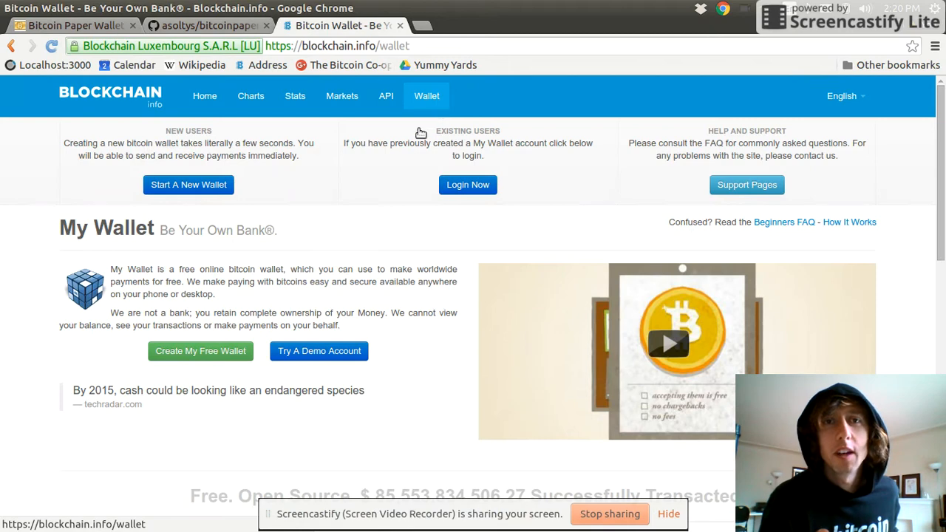
pyautogui.moveTo(343, 220)
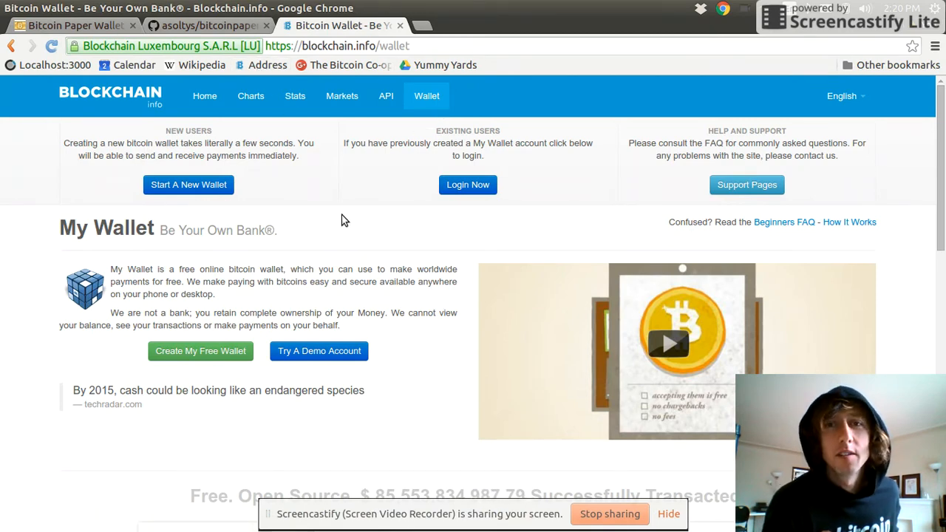
pyautogui.moveTo(381, 177)
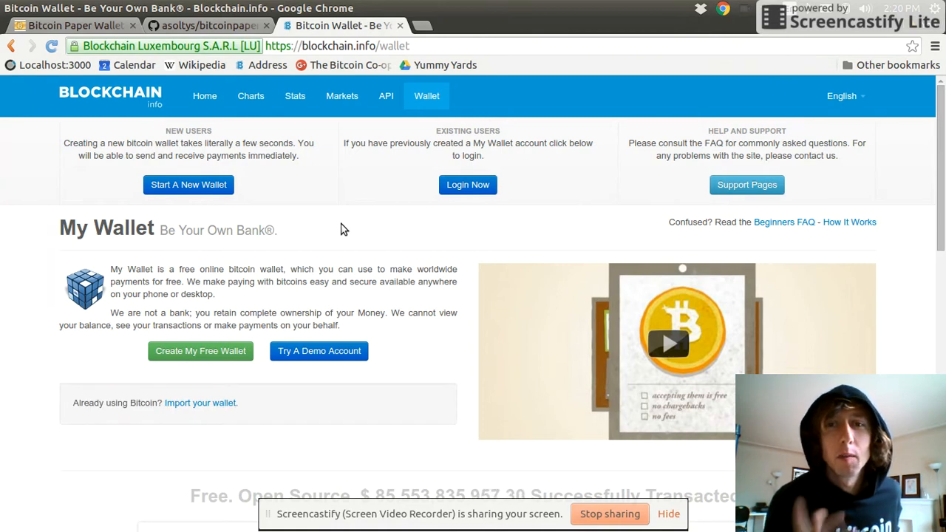
pyautogui.moveTo(352, 230)
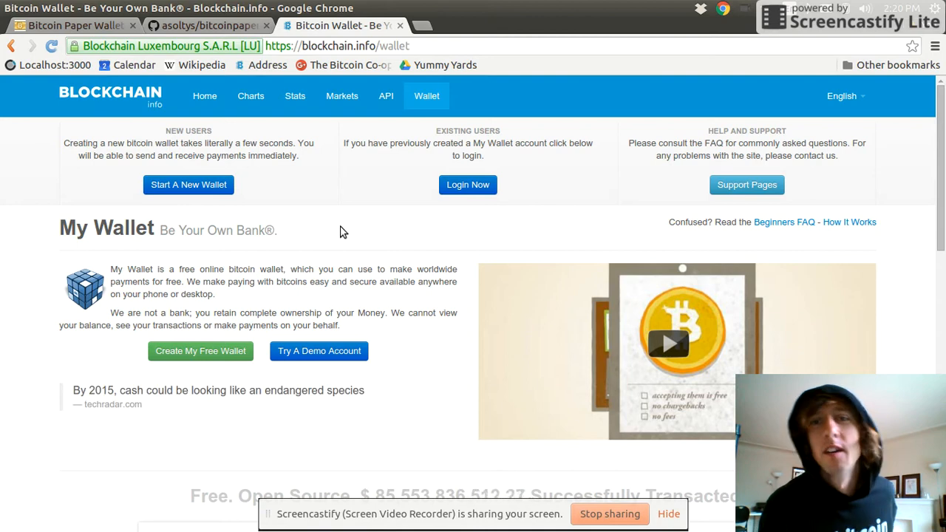
pyautogui.click(71, 25)
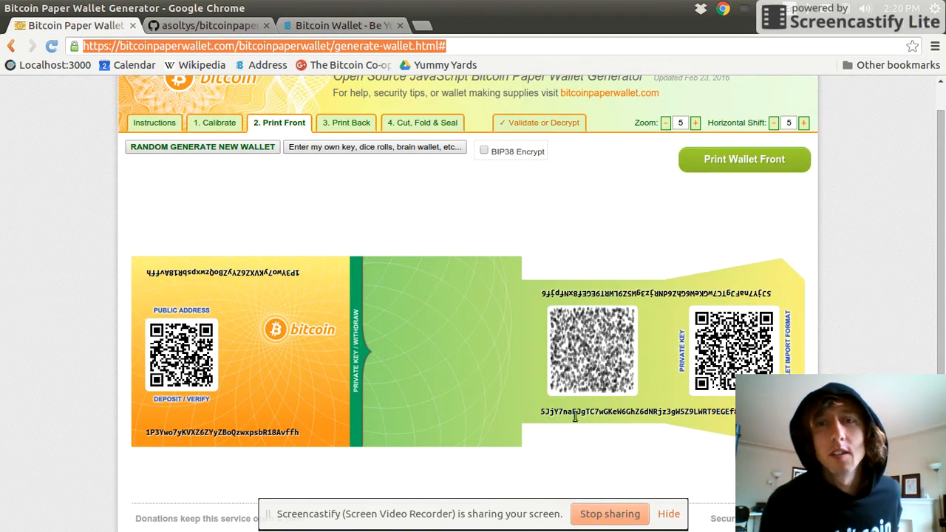
pyautogui.moveTo(564, 269)
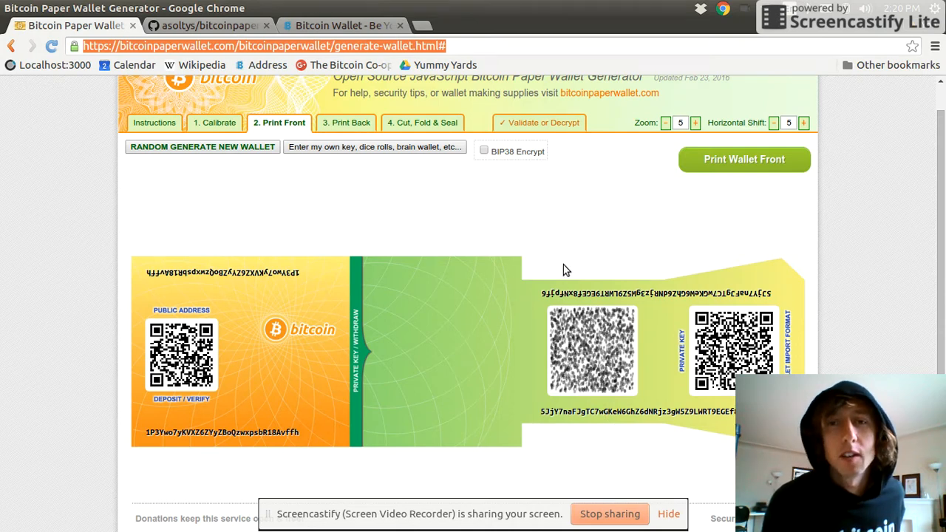
pyautogui.moveTo(598, 233)
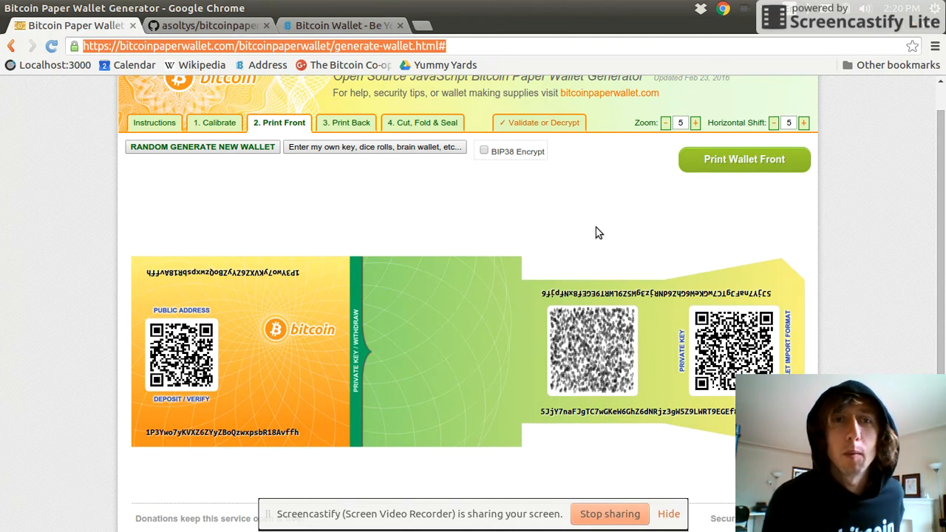
pyautogui.moveTo(455, 250)
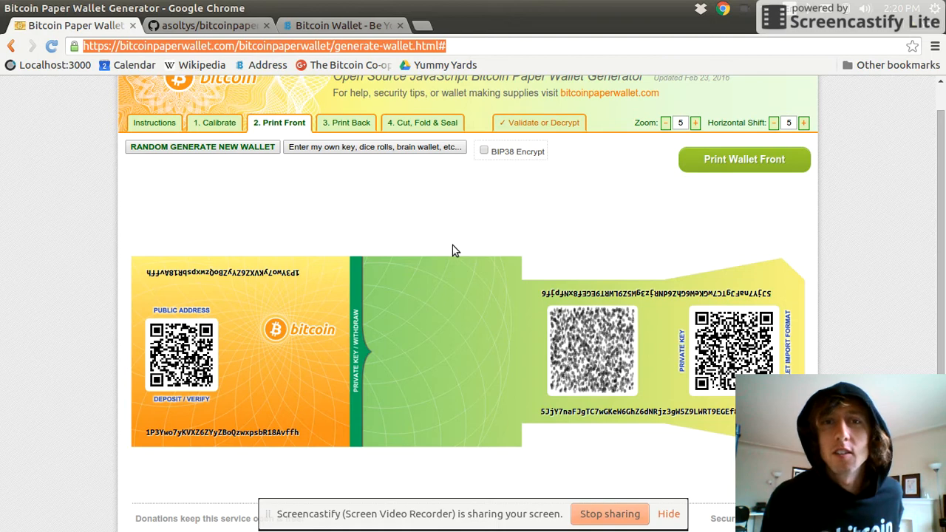
pyautogui.moveTo(546, 367)
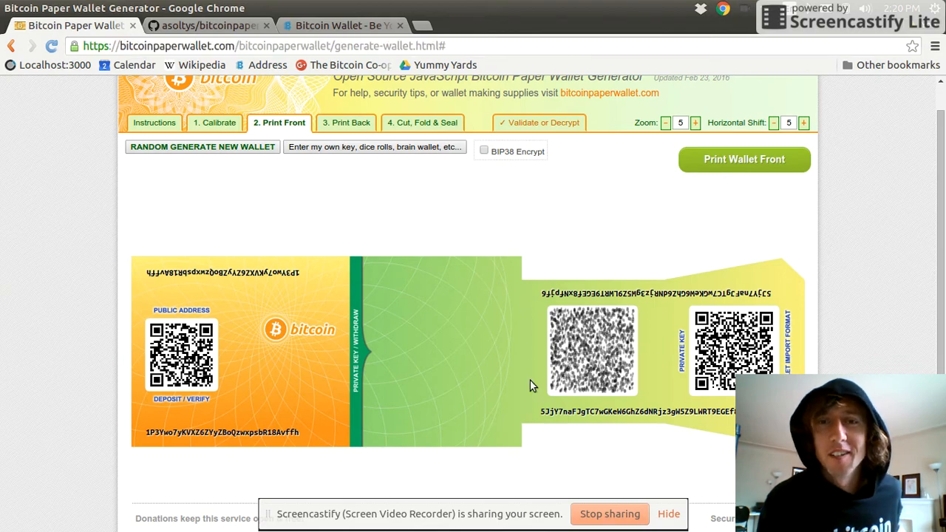
pyautogui.moveTo(507, 223)
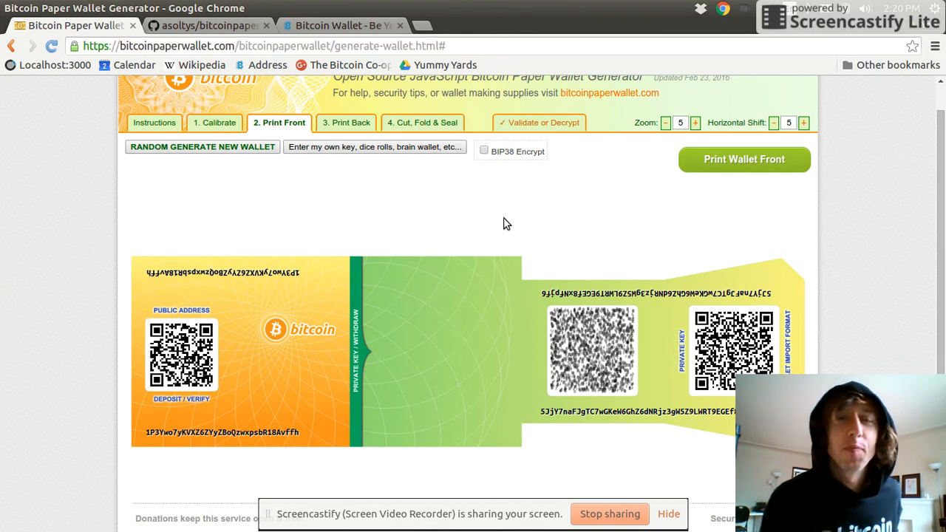
pyautogui.scroll(3)
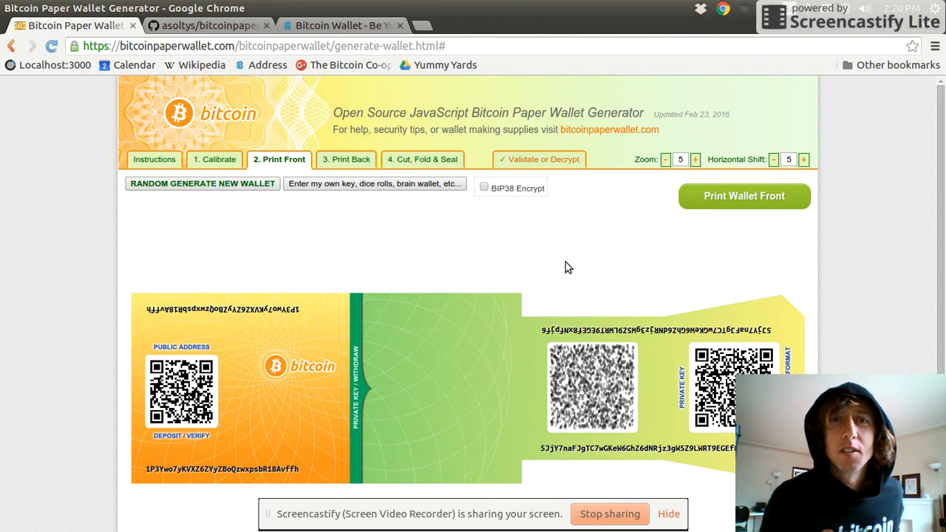
pyautogui.moveTo(334, 118)
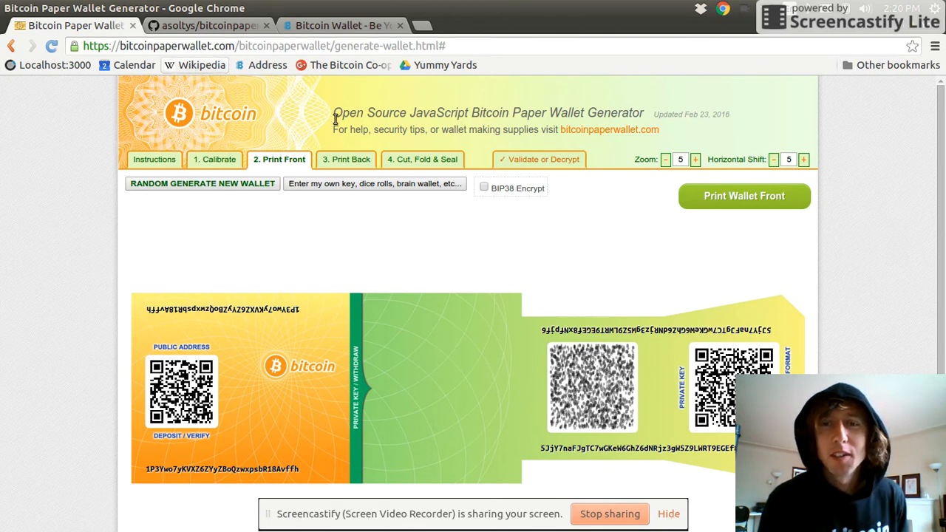